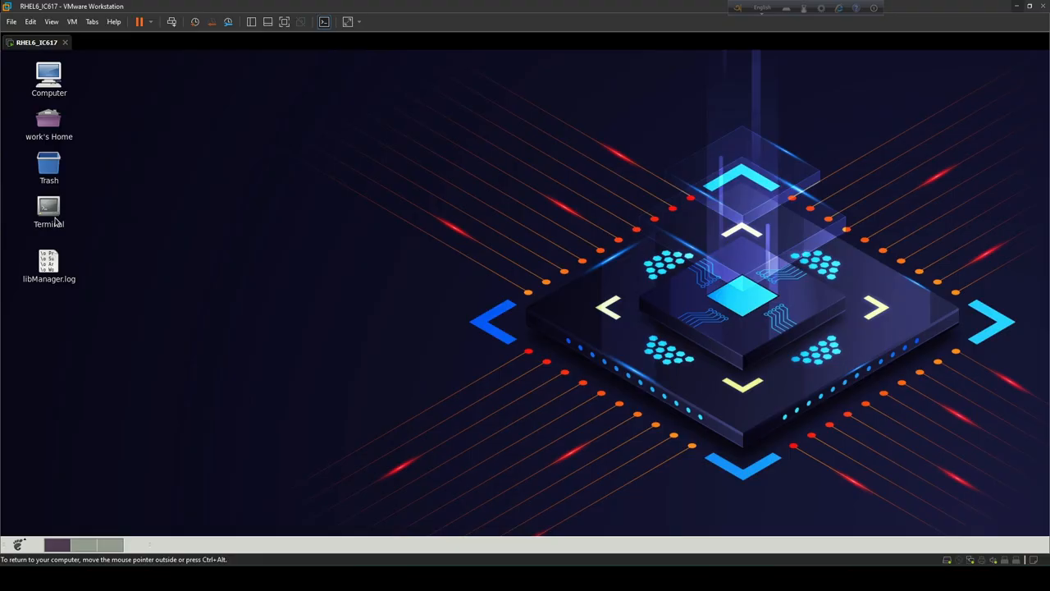
Launch Virtuoso from a terminal and create a NOR schematic cellview in library eee_435
{"action": "double_click", "coordinate": [48, 210]}
{"action": "type", "text": "virtuoso &"}
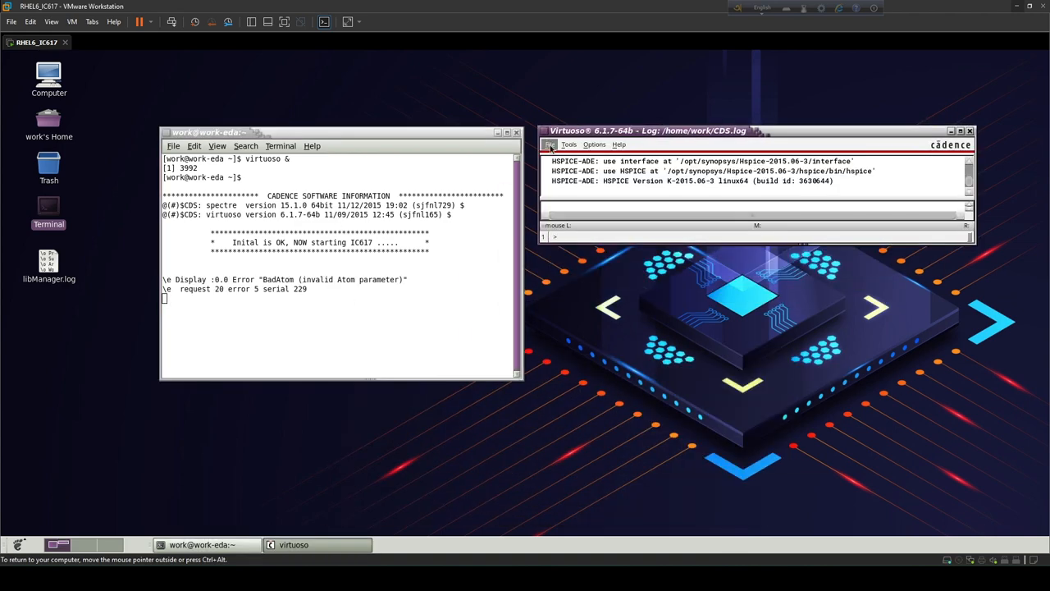
{"action": "left_click", "coordinate": [550, 144]}
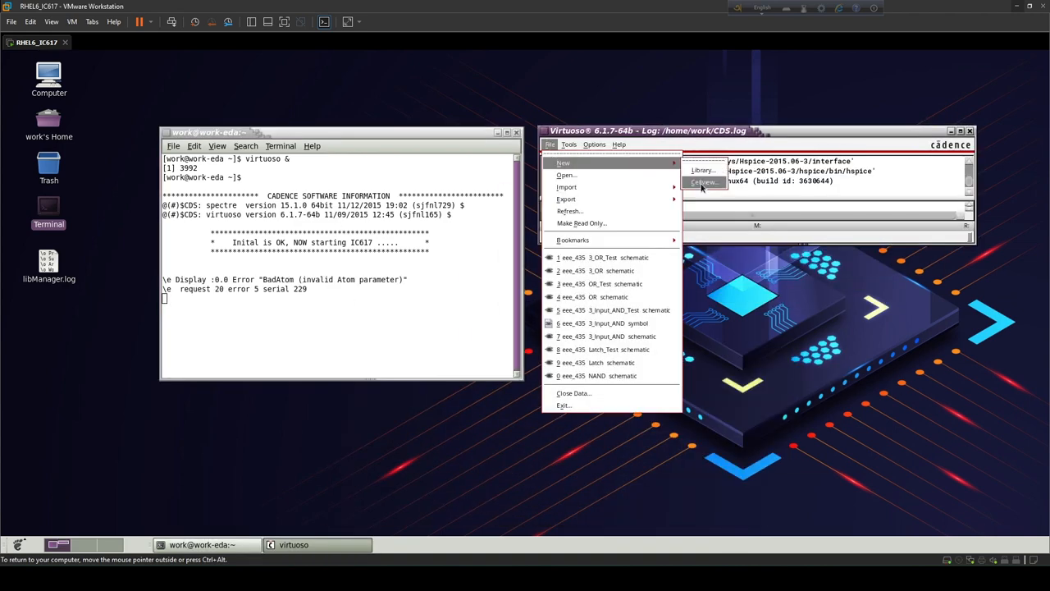
{"action": "left_click", "coordinate": [702, 181]}
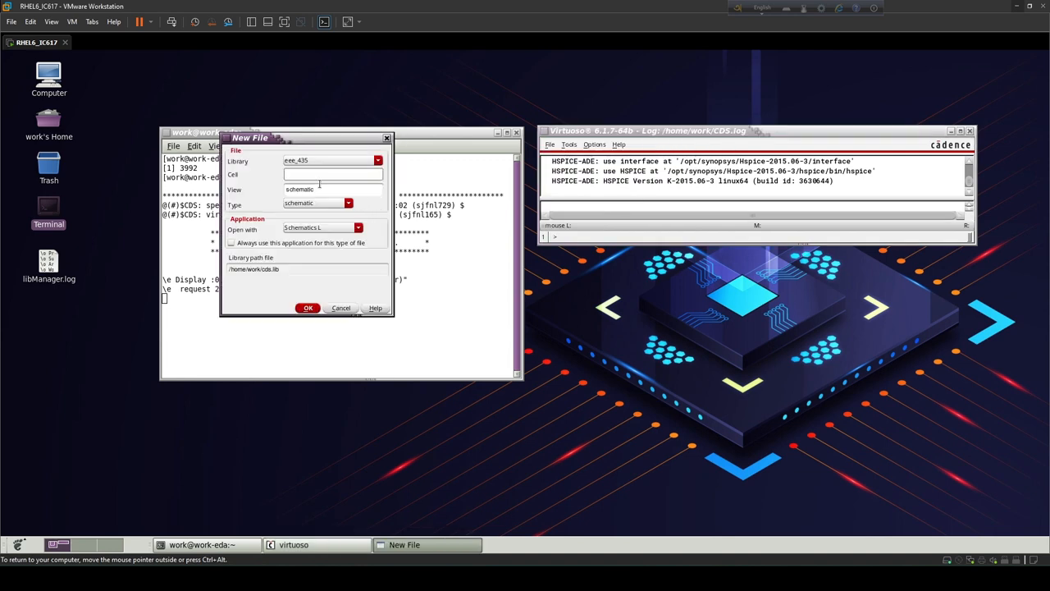
{"action": "type", "text": "NOR"}
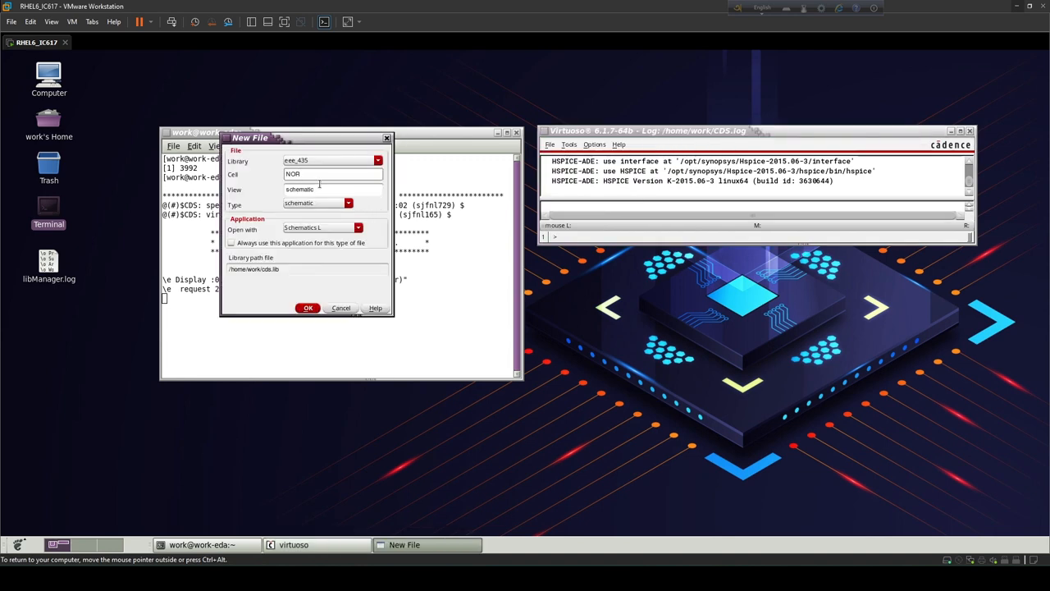
{"action": "left_click", "coordinate": [307, 307]}
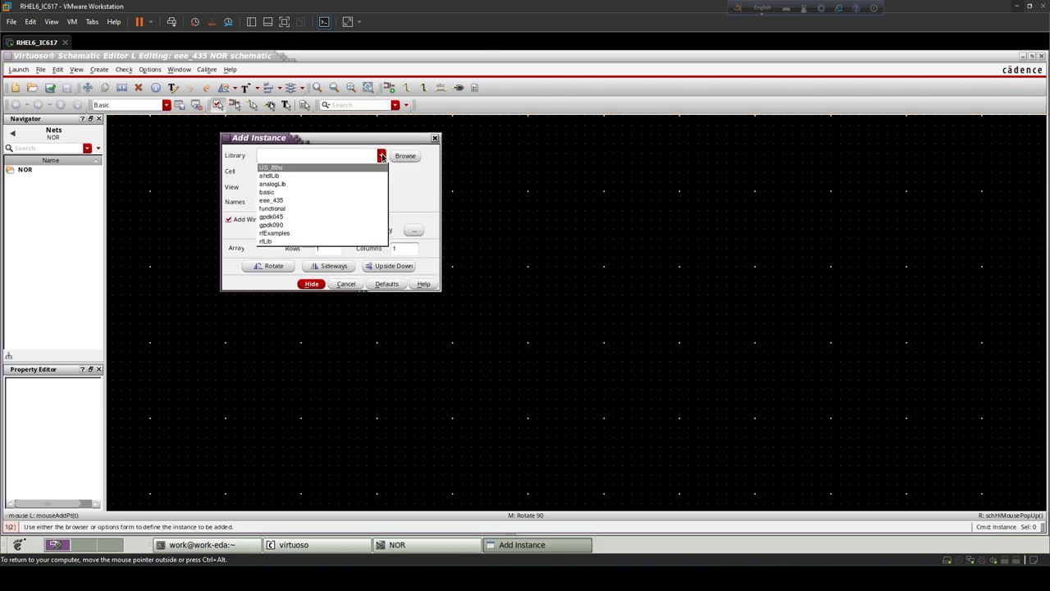
Place two gpdk045 nmos1v transistors side by side in the NOR schematic
{"action": "left_click", "coordinate": [271, 224]}
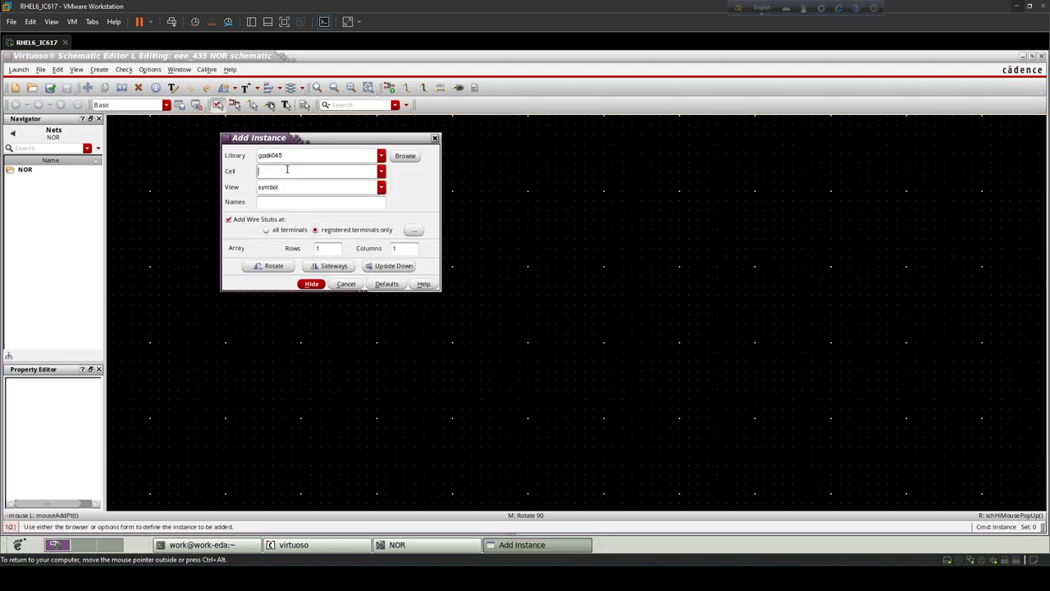
{"action": "type", "text": "nmos1v"}
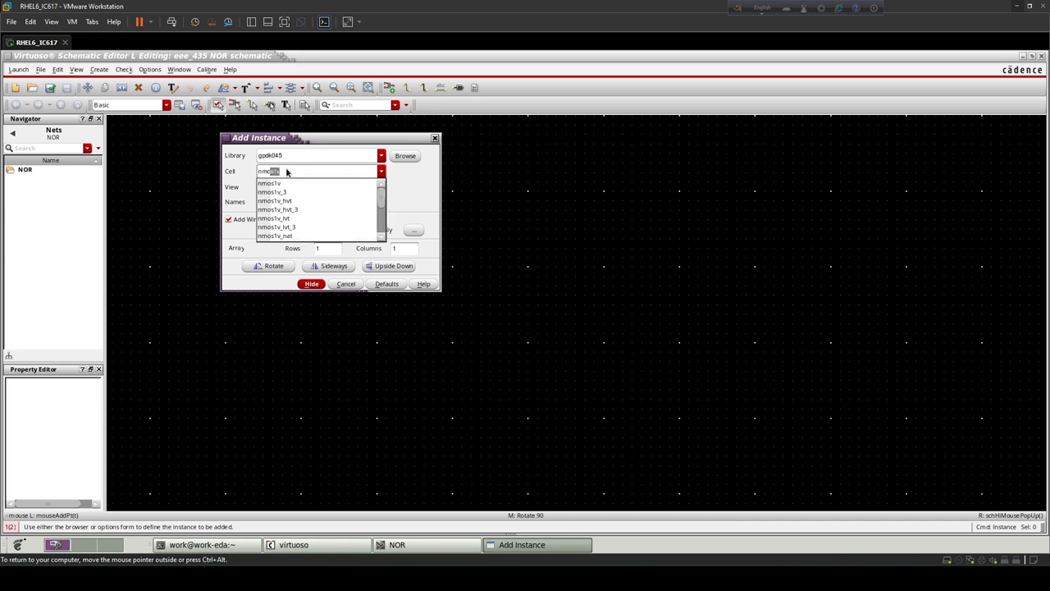
{"action": "left_click", "coordinate": [272, 183]}
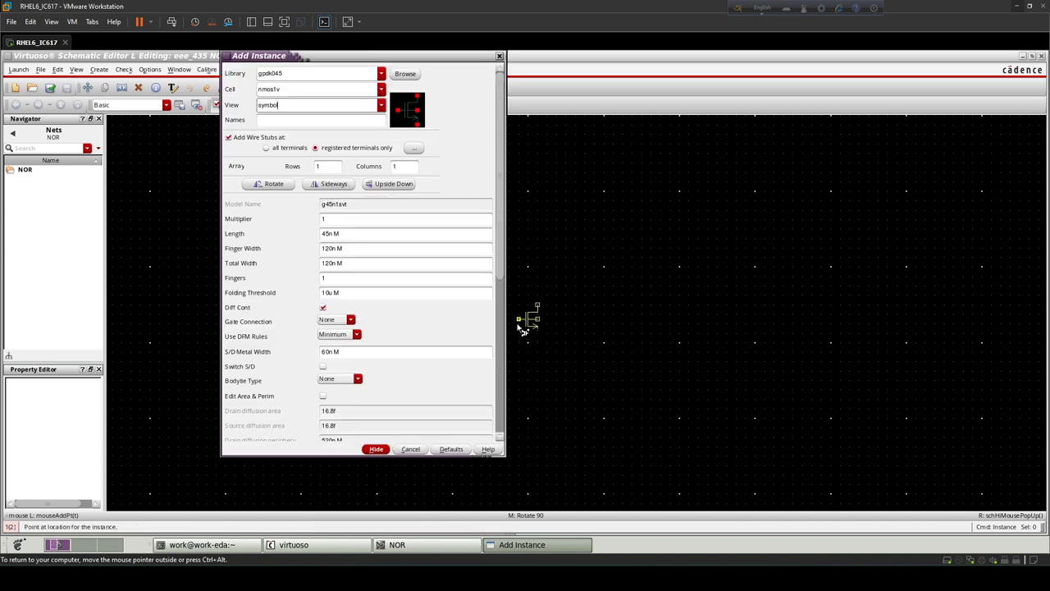
{"action": "left_click", "coordinate": [376, 448]}
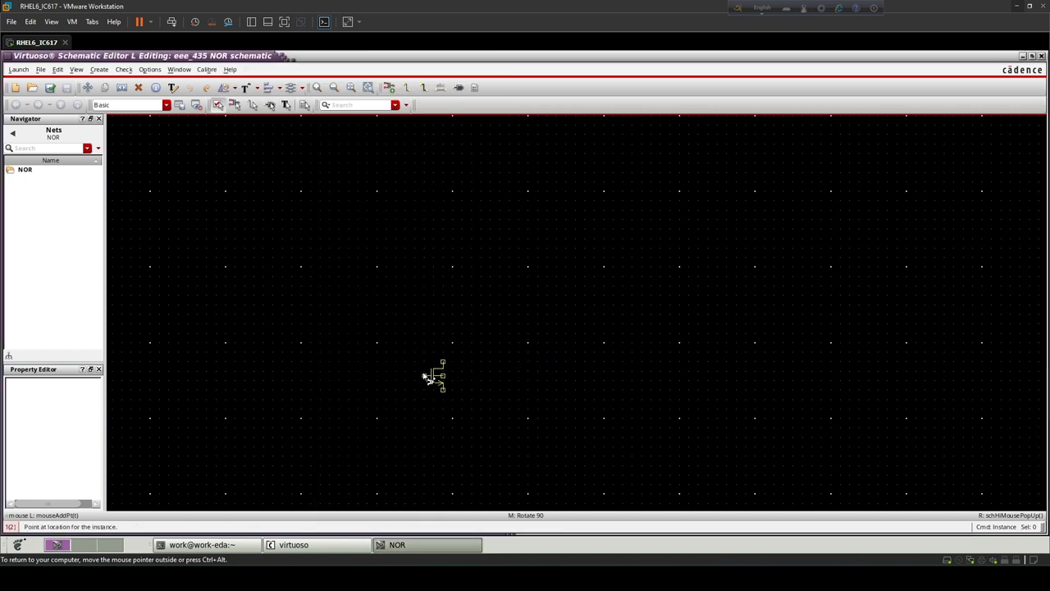
{"action": "left_click", "coordinate": [435, 376]}
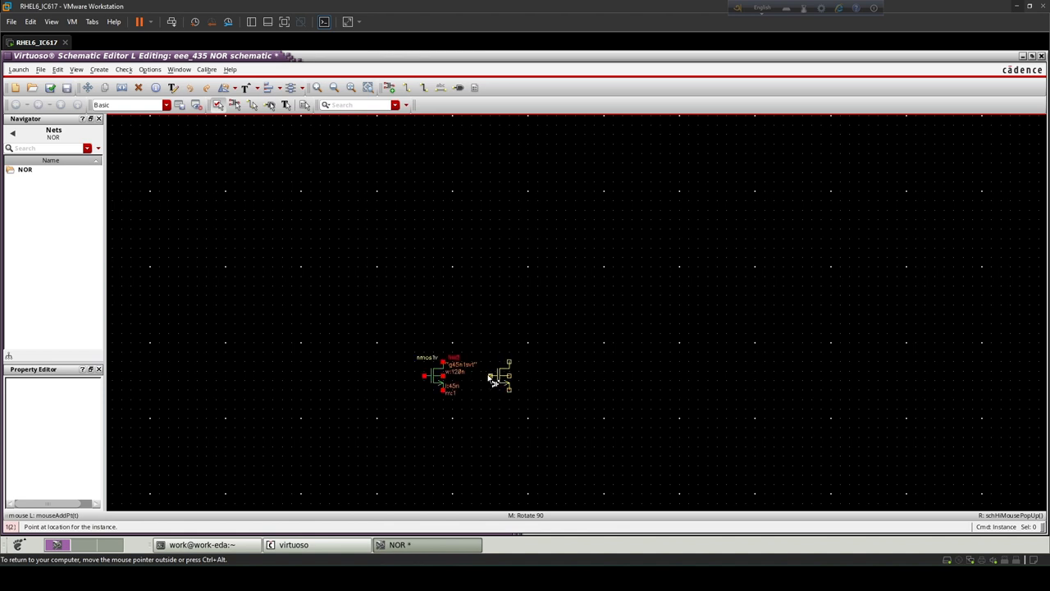
{"action": "left_click", "coordinate": [490, 380]}
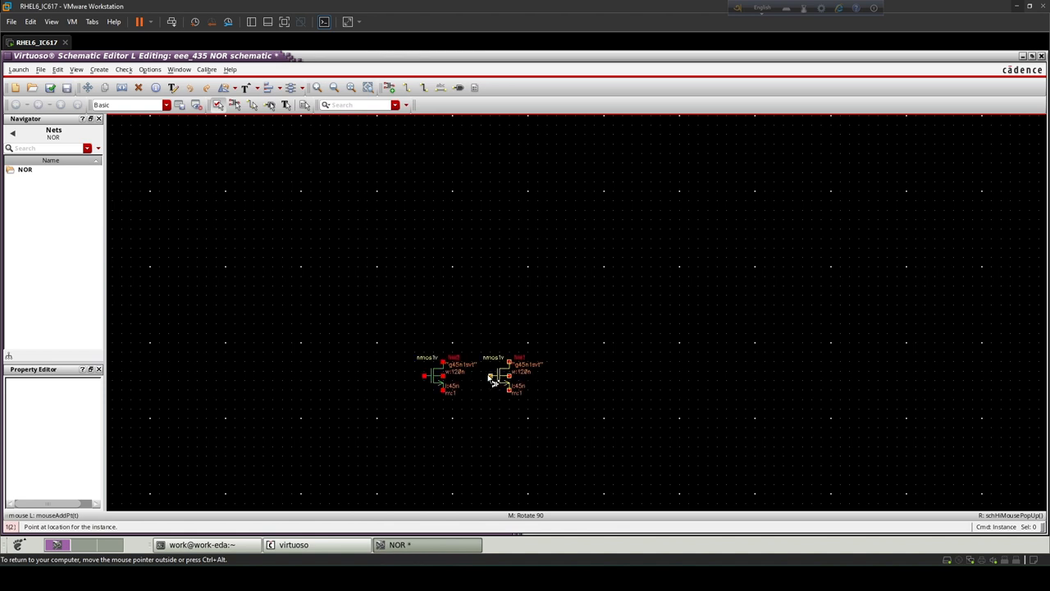
Flip the second nmos1v transistor horizontally
{"action": "left_click", "coordinate": [501, 375]}
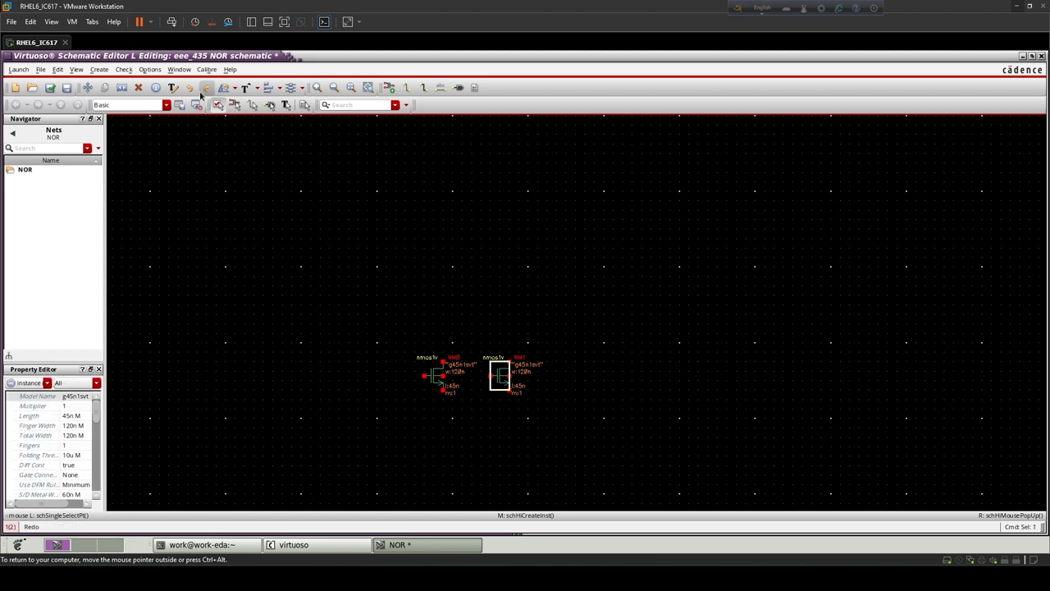
{"action": "left_click", "coordinate": [234, 88]}
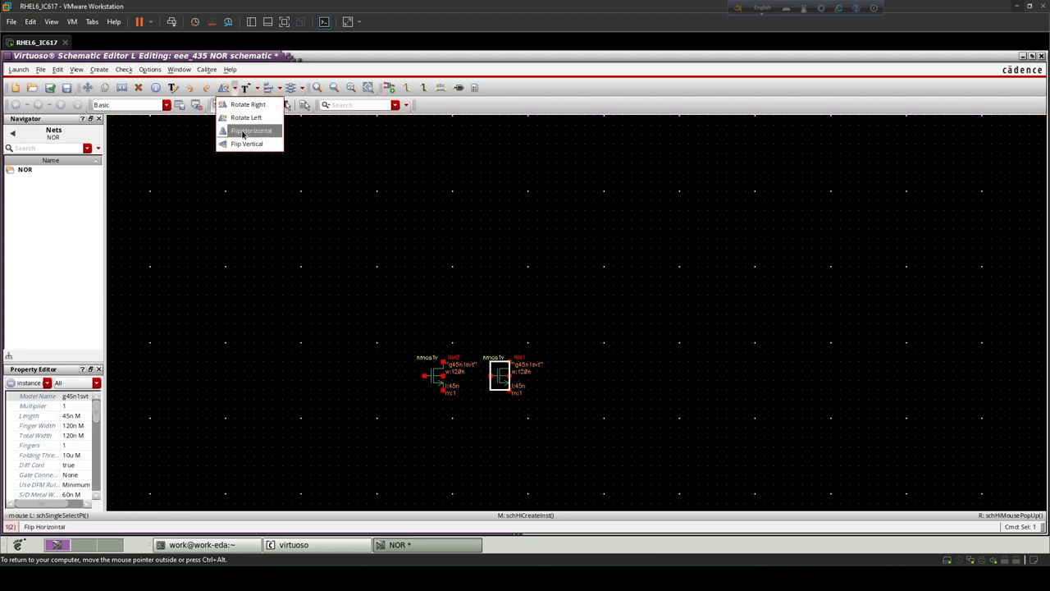
{"action": "left_click", "coordinate": [251, 130]}
{"action": "type", "text": "pmos"}
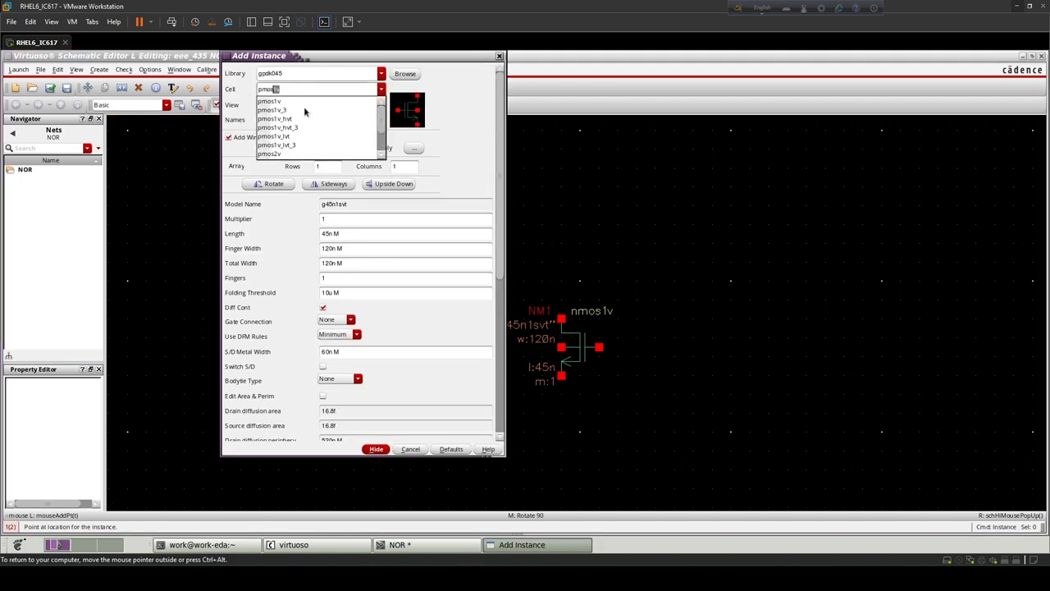
Place a pmos1v transistor above the nmos pair
{"action": "left_click", "coordinate": [269, 101]}
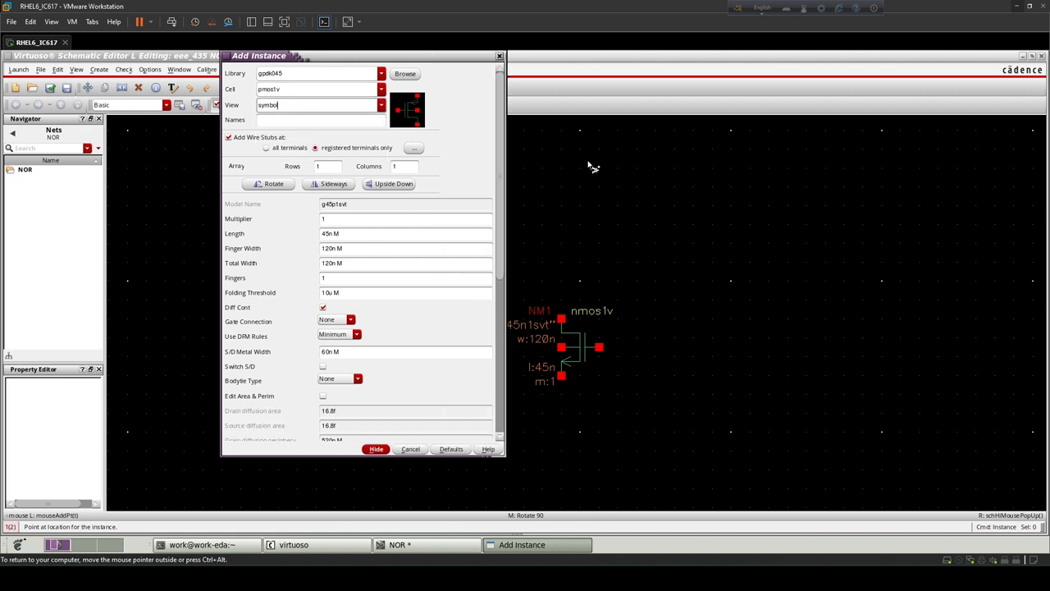
{"action": "left_click", "coordinate": [376, 449]}
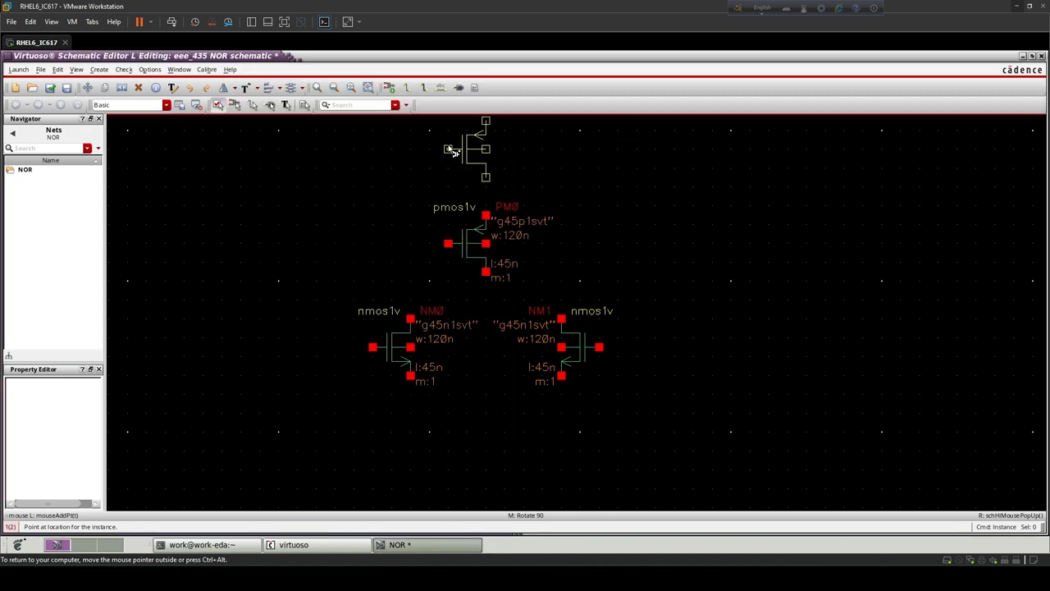
{"action": "scroll", "scroll_direction": "down", "scroll_amount": 3}
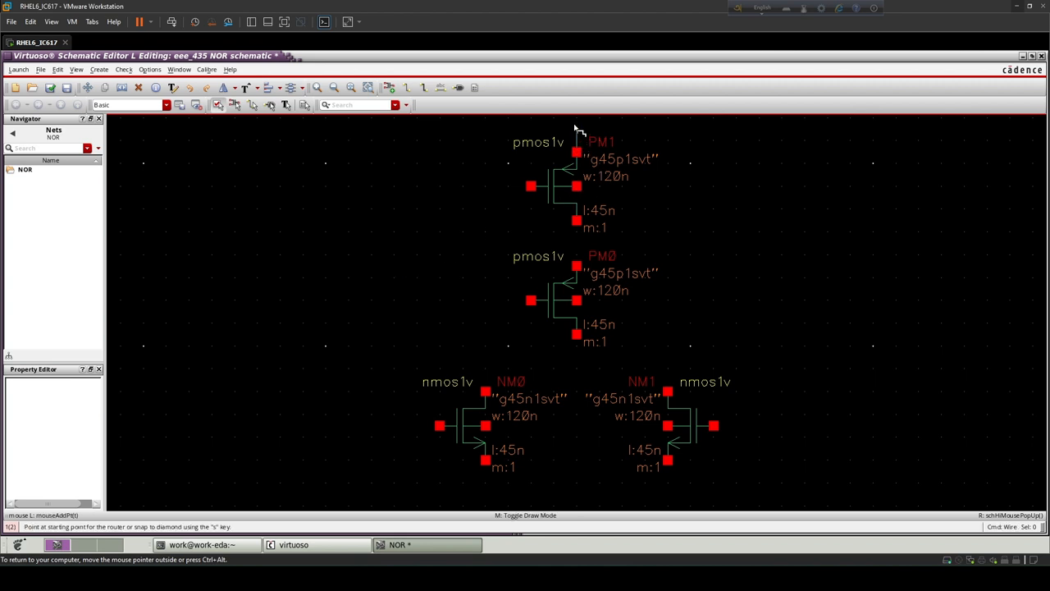
{"action": "mouse_move", "coordinate": [579, 222]}
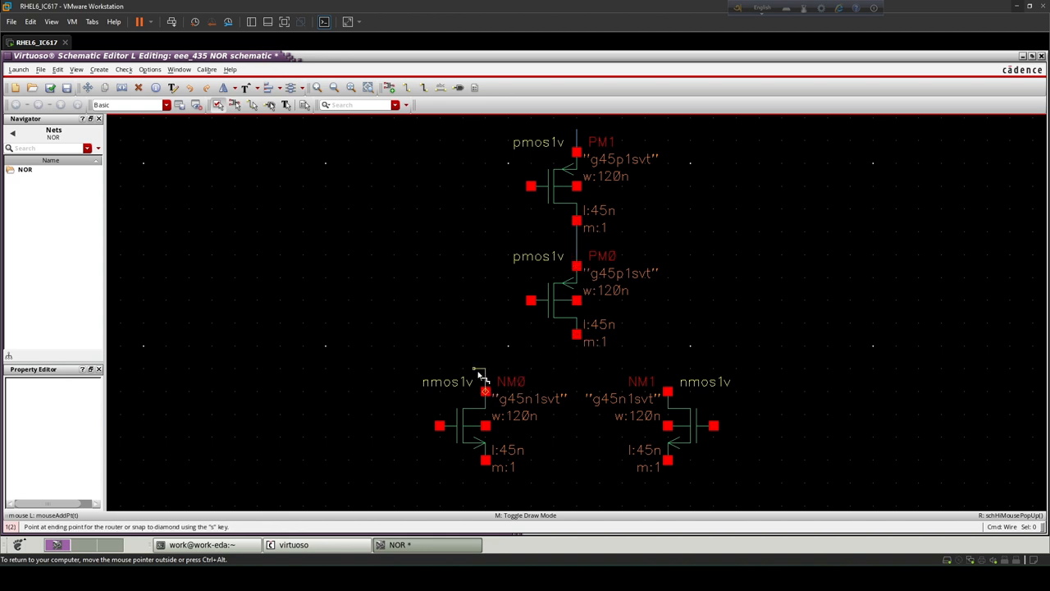
Wire the pmos stack to the NM1 drain and tidy the NM0 gate wire
{"action": "left_click_drag", "start_coordinate": [484, 377], "coordinate": [668, 393]}
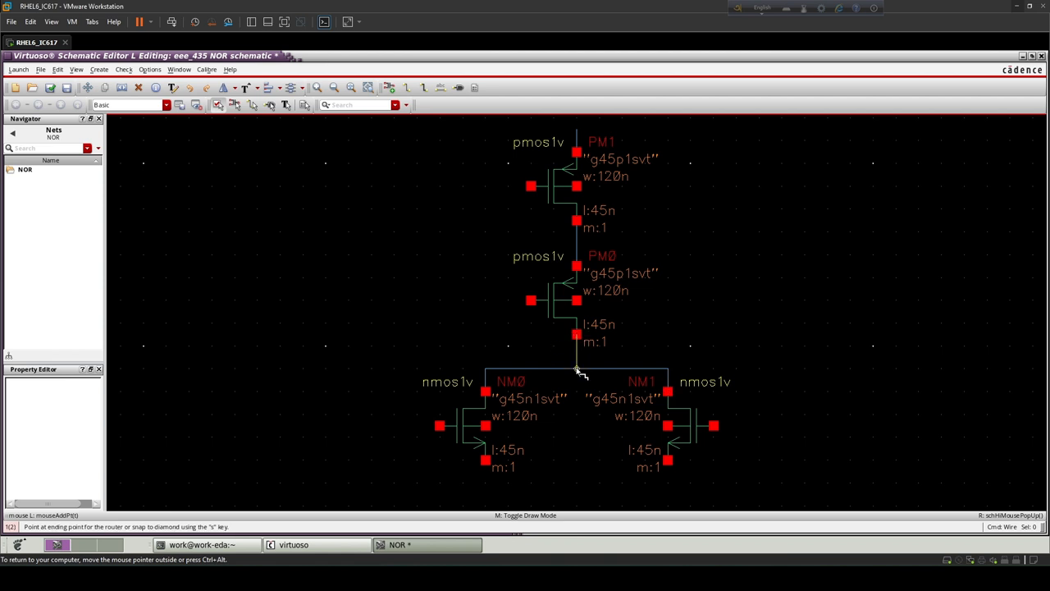
{"action": "left_click", "coordinate": [576, 368]}
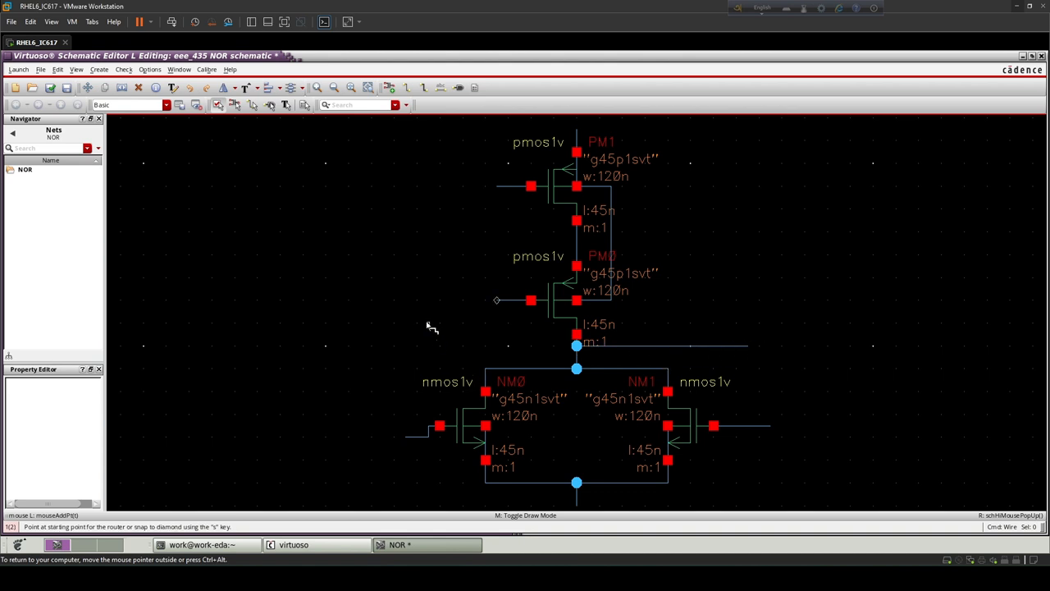
{"action": "mouse_move", "coordinate": [406, 434]}
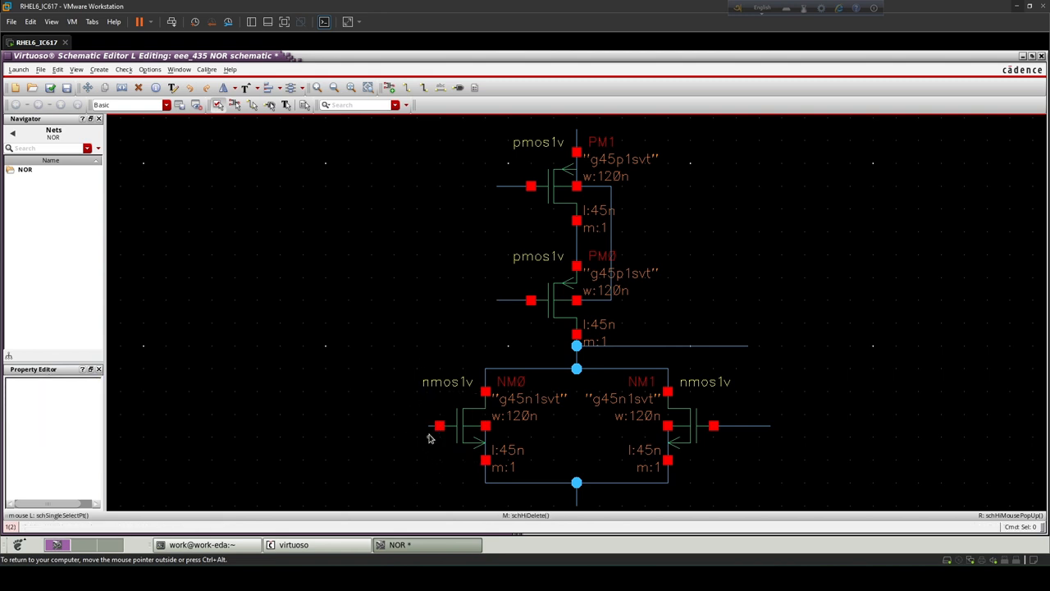
{"action": "left_click", "coordinate": [433, 425]}
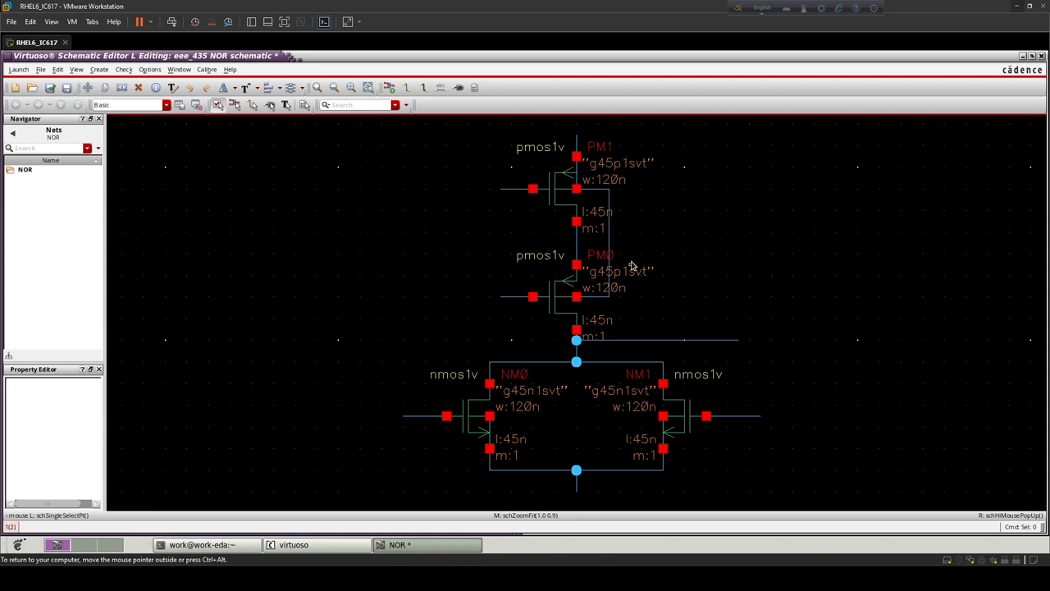
{"action": "mouse_move", "coordinate": [664, 246]}
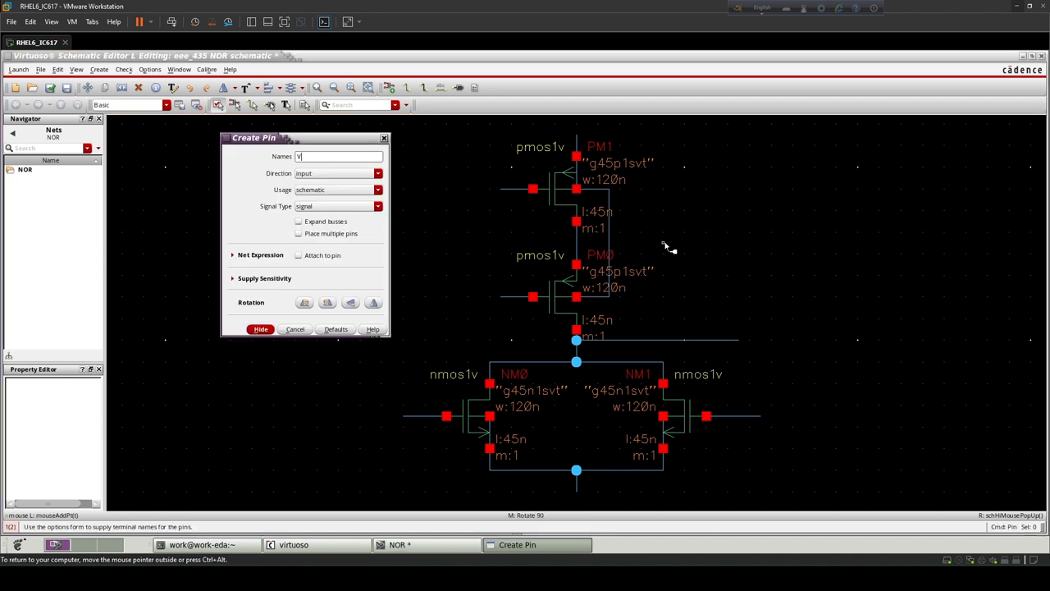
Place pins VDD, VSS, A, B and VOUT, making VOUT an output
{"action": "type", "text": "DD VSS A B"}
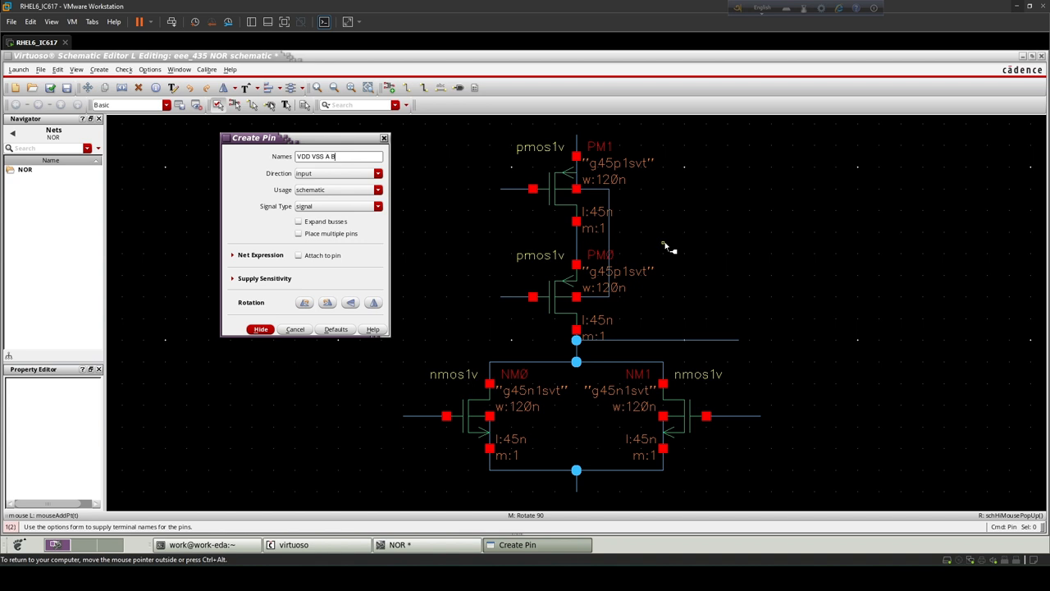
{"action": "type", "text": "VOU"}
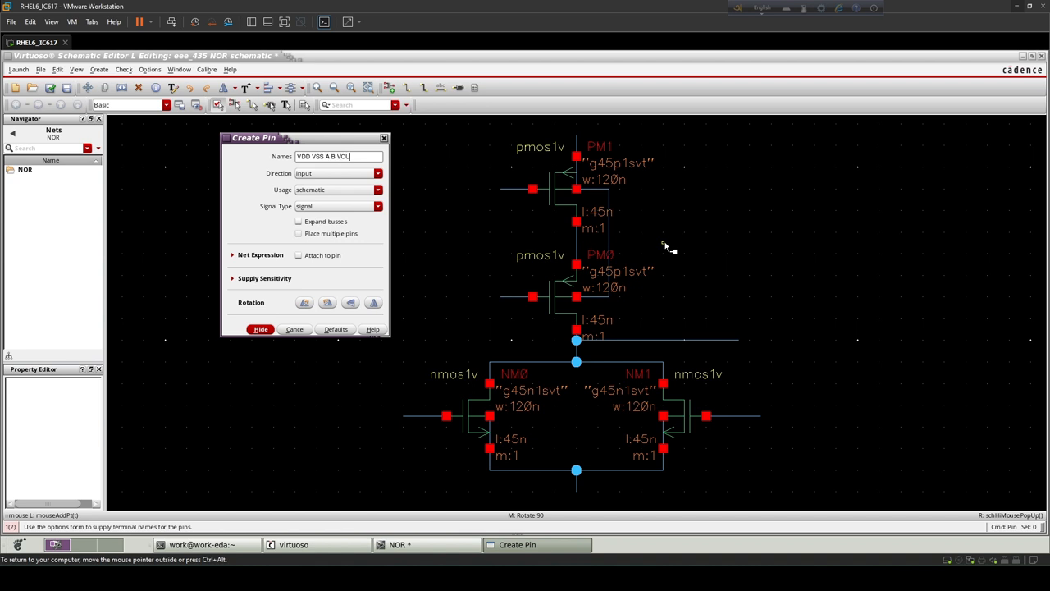
{"action": "left_click", "coordinate": [260, 329]}
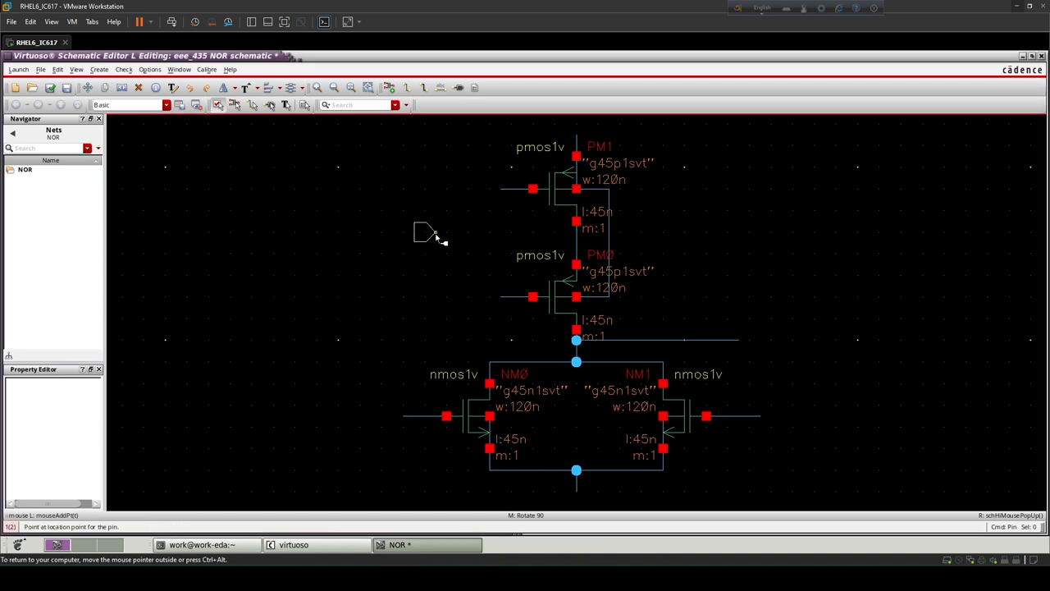
{"action": "left_click", "coordinate": [381, 200]}
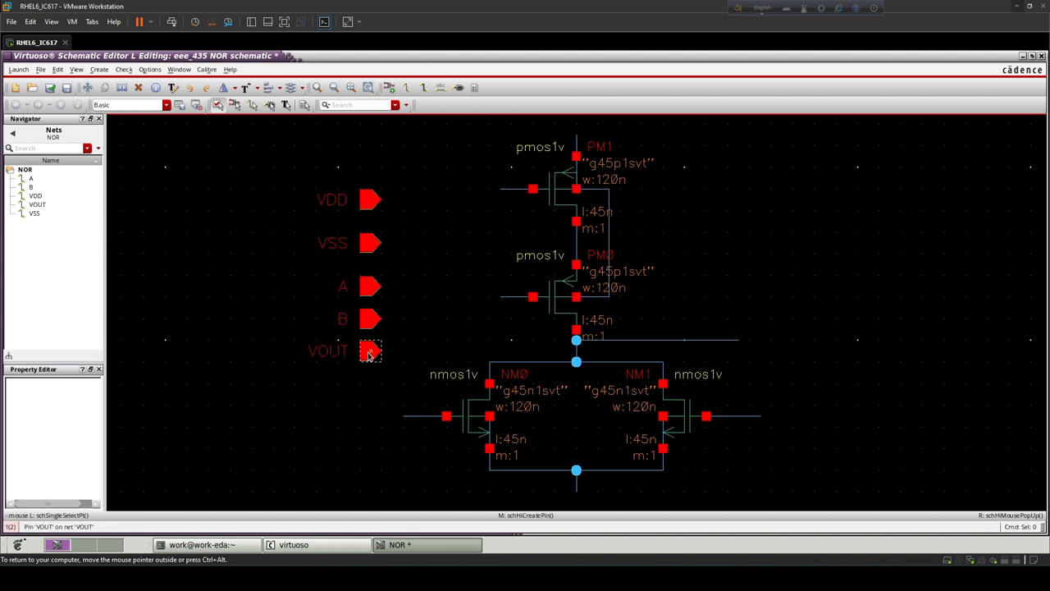
{"action": "double_click", "coordinate": [369, 350]}
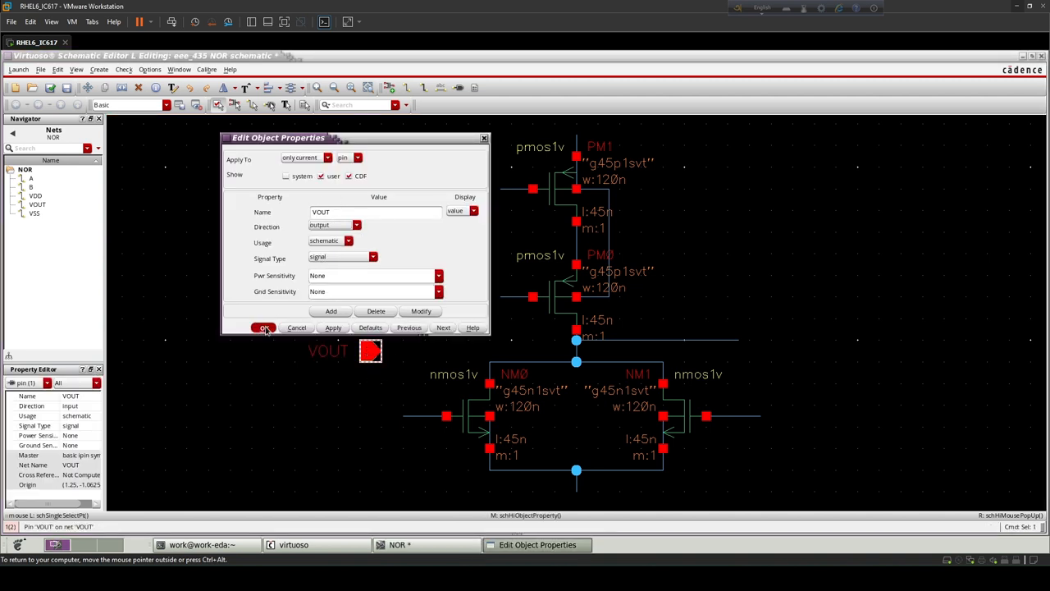
{"action": "left_click", "coordinate": [264, 327]}
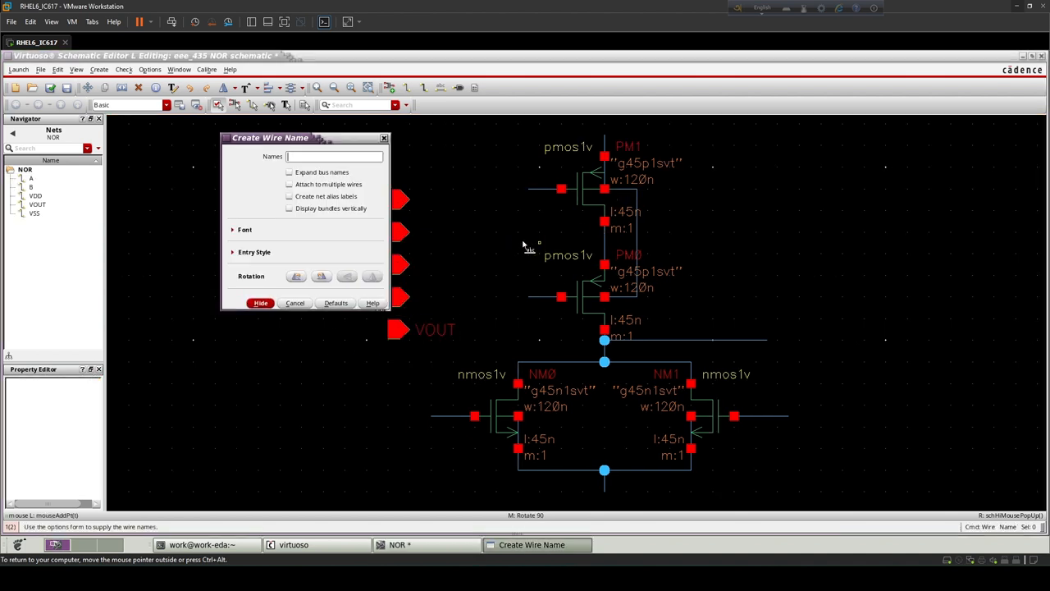
Attach wire labels VDD, VSS, A, B and VOUT to the transistor nets
{"action": "type", "text": "VSS"}
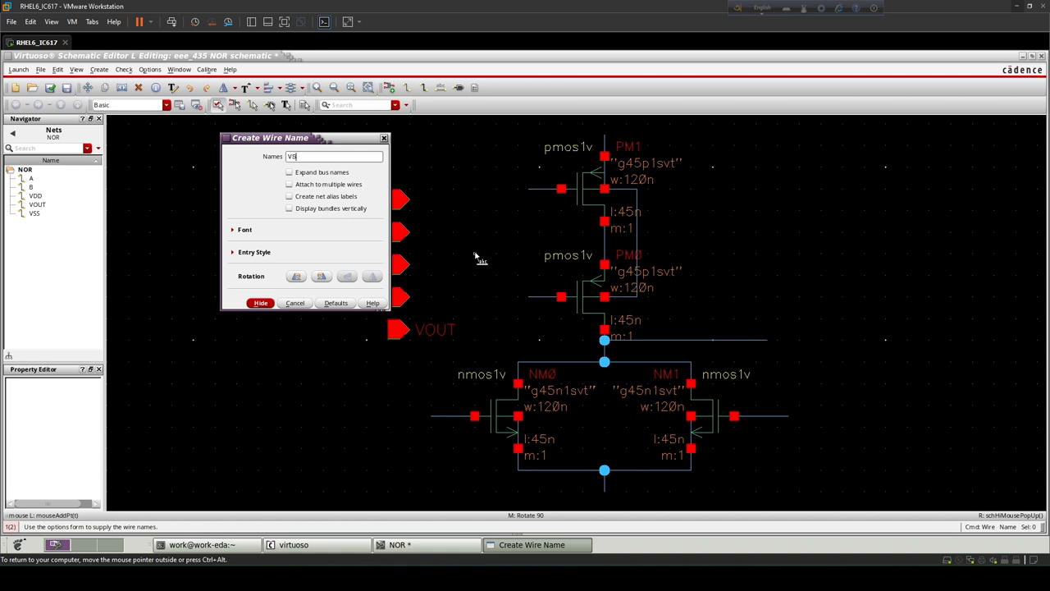
{"action": "type", "text": "VDD VSS A A"}
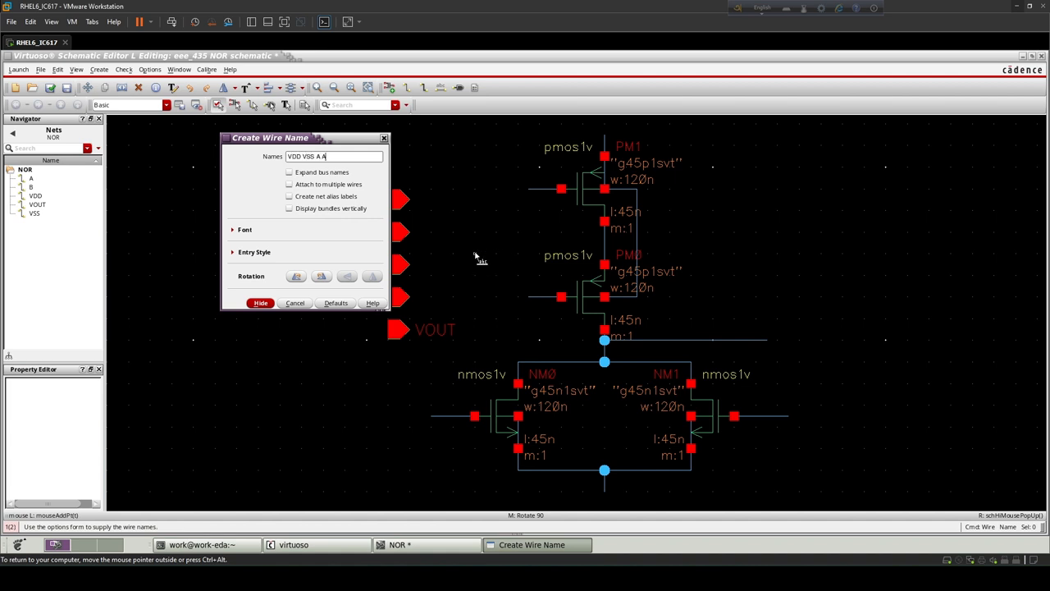
{"action": "type", "text": "B B"}
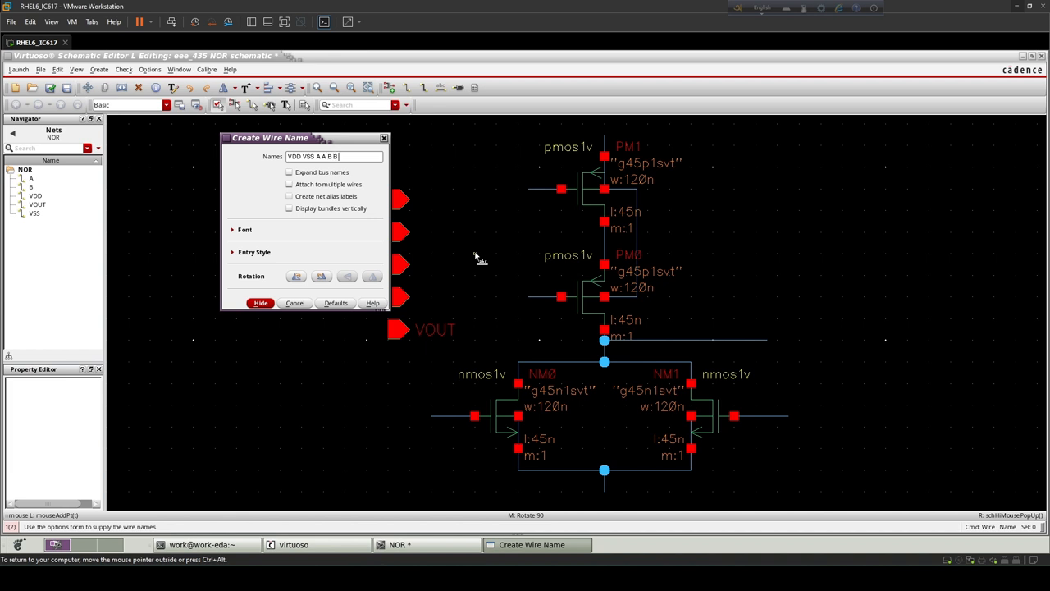
{"action": "type", "text": "VOUT"}
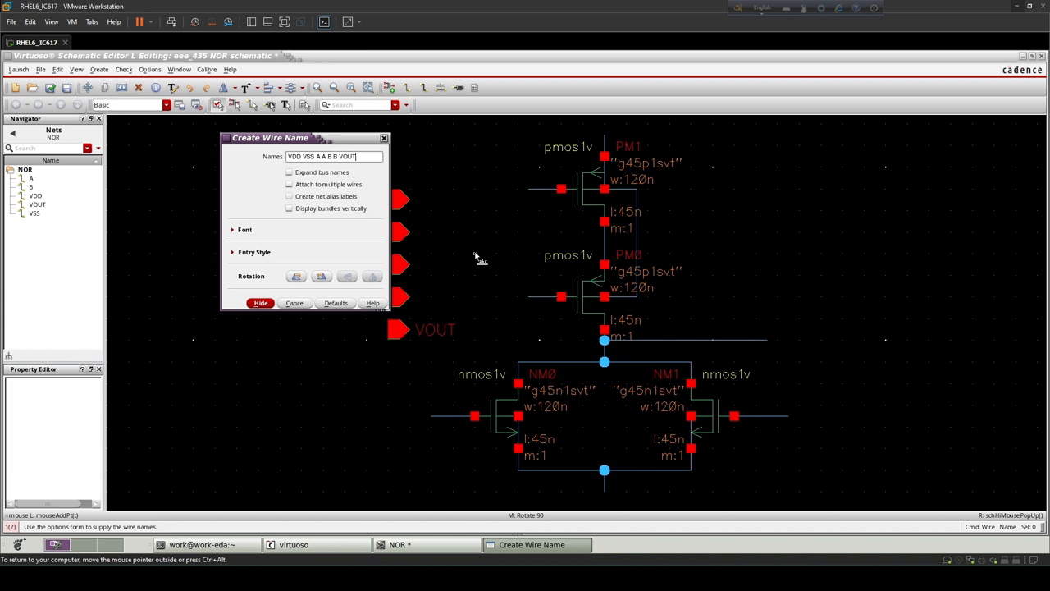
{"action": "left_click", "coordinate": [260, 303]}
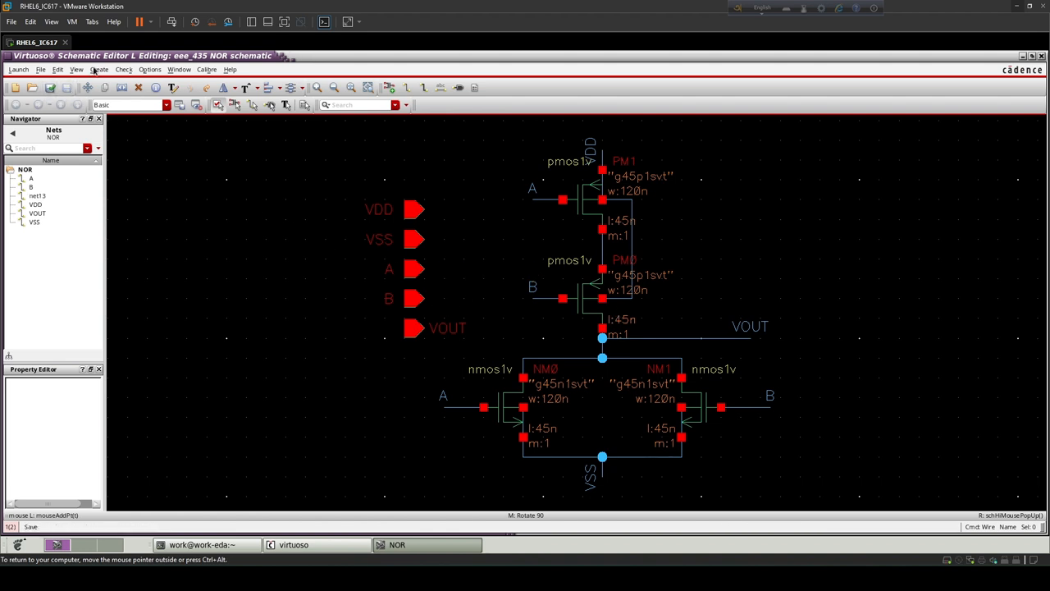
{"action": "left_click", "coordinate": [98, 69]}
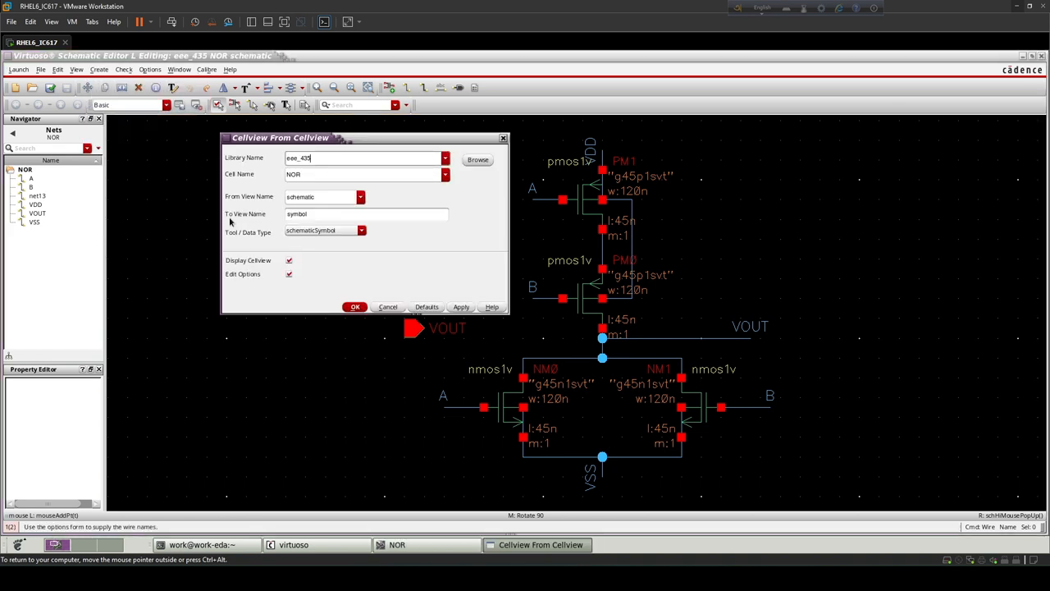
Generate the symbol with pins A, B left, VOUT right, VDD top, VSS bottom
{"action": "left_click", "coordinate": [354, 306]}
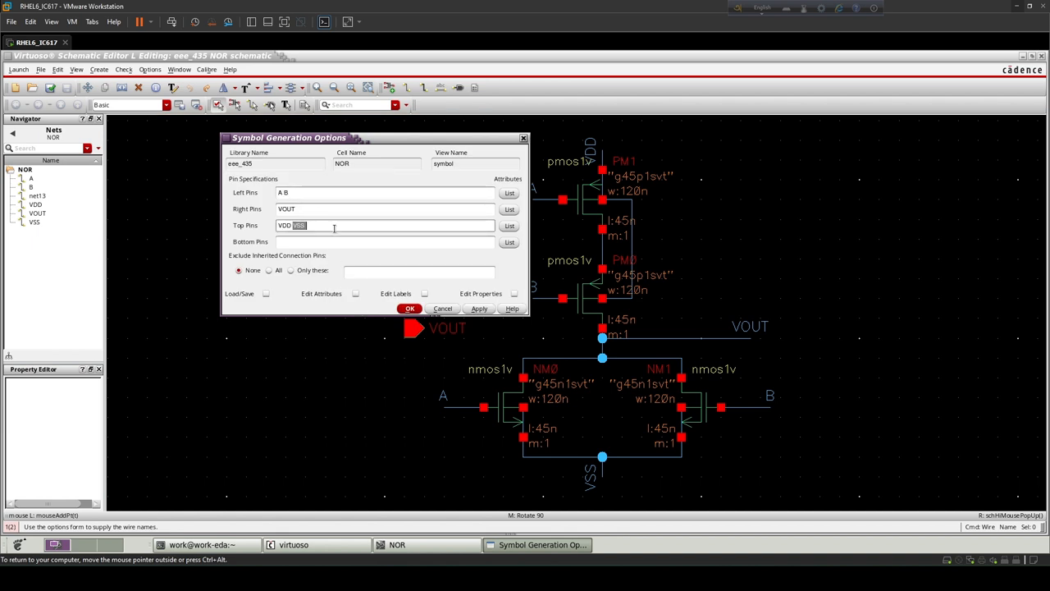
{"action": "type", "text": "VSS"}
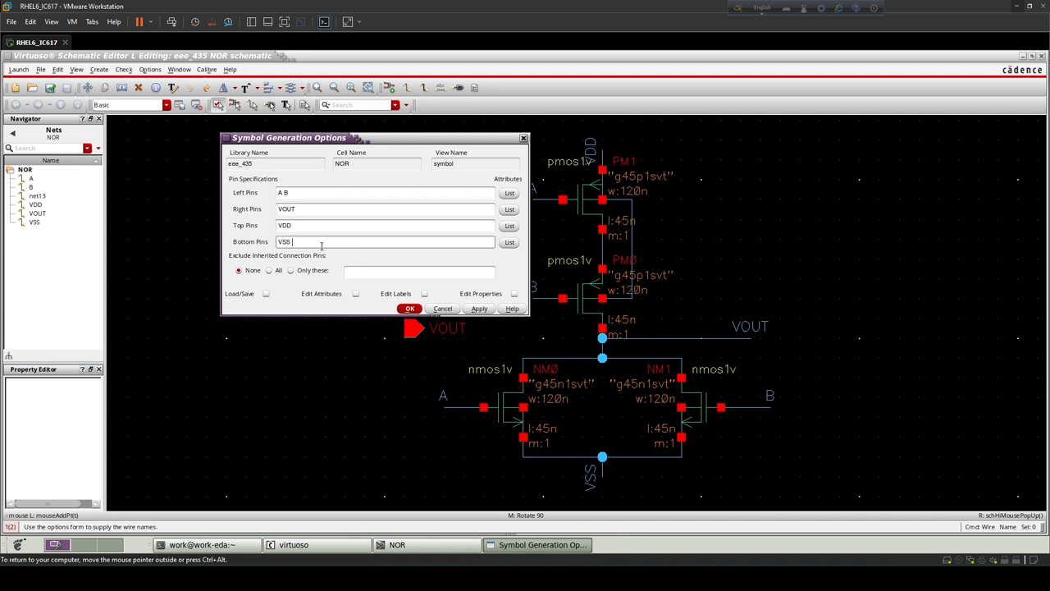
{"action": "left_click", "coordinate": [410, 308]}
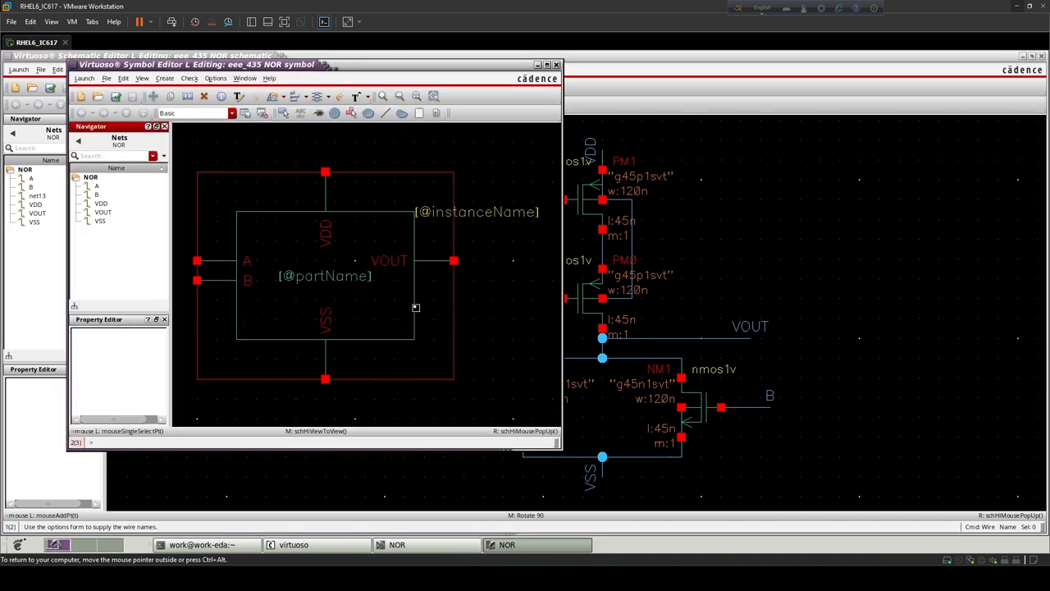
Delete the default symbol box and rename the instance label to NOR
{"action": "left_click", "coordinate": [546, 65]}
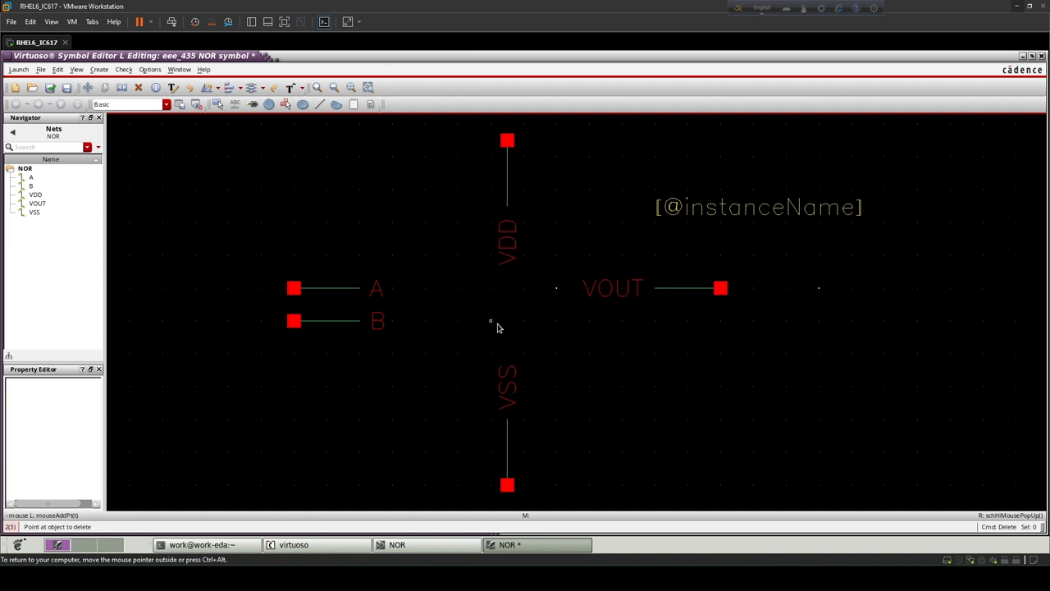
{"action": "left_click", "coordinate": [333, 320]}
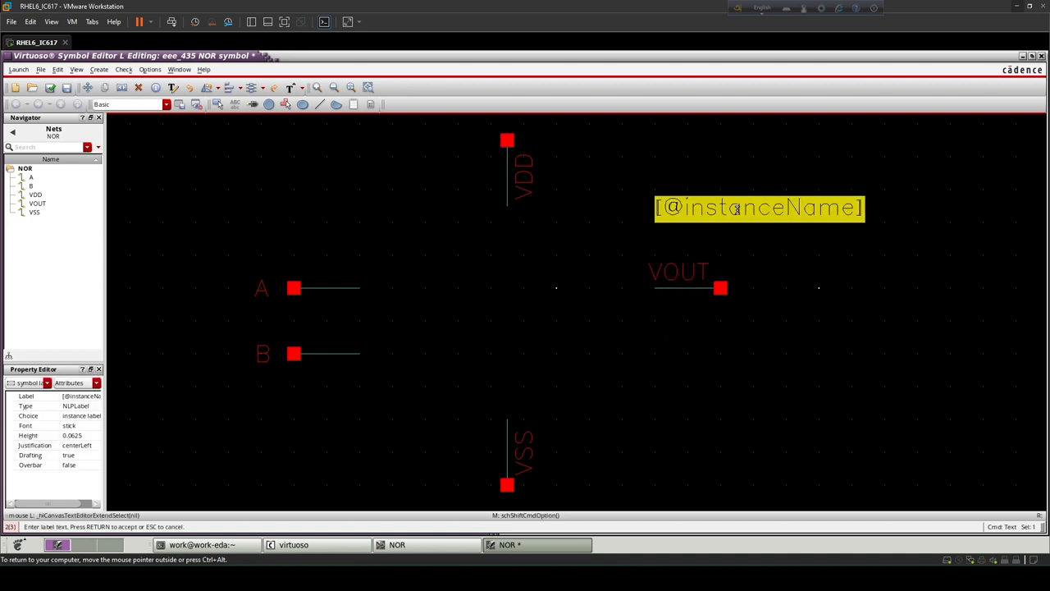
{"action": "type", "text": "NOR"}
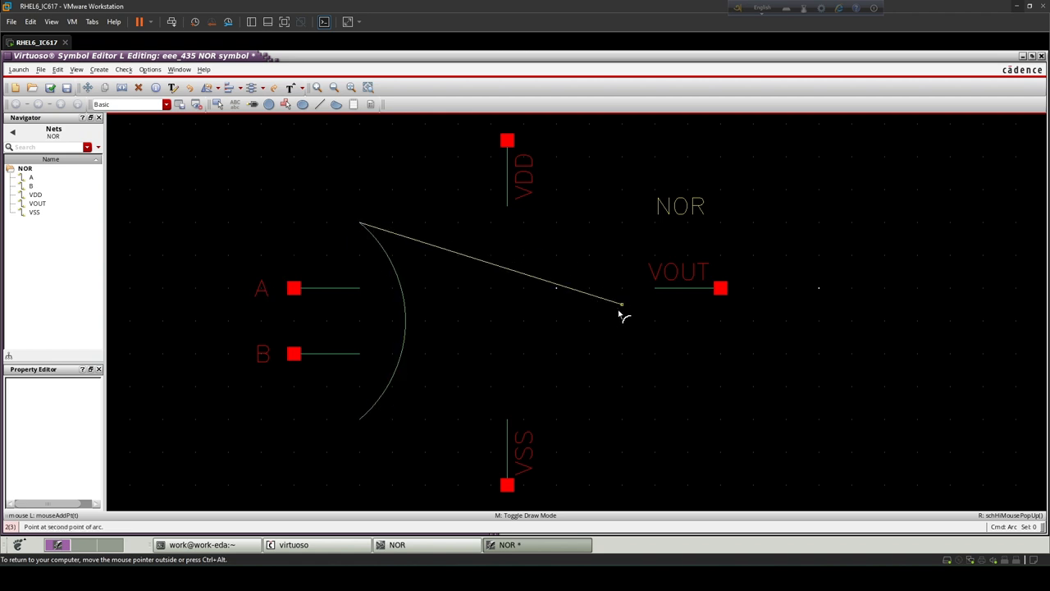
Draw the upper and lower output arcs of the NOR gate outline
{"action": "left_click", "coordinate": [622, 303]}
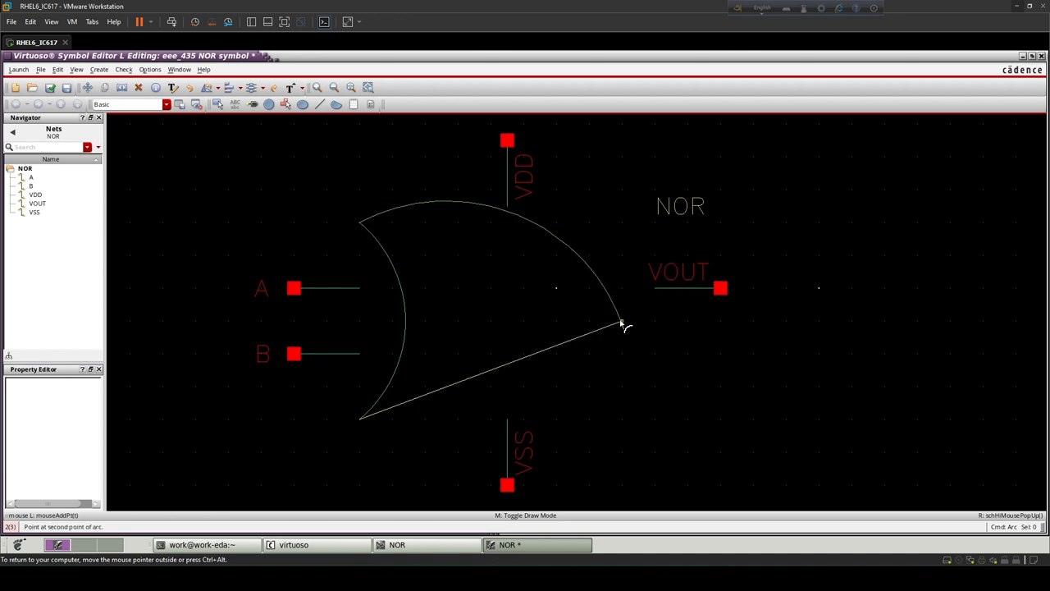
{"action": "left_click", "coordinate": [621, 323]}
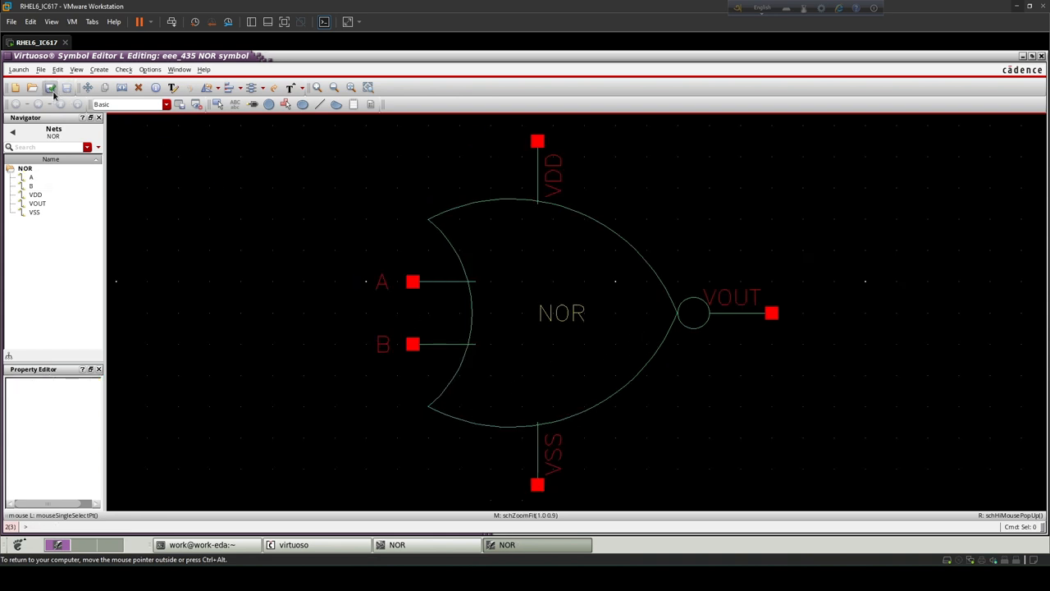
{"action": "mouse_move", "coordinate": [656, 259]}
{"action": "type", "text": "NOR_Test"}
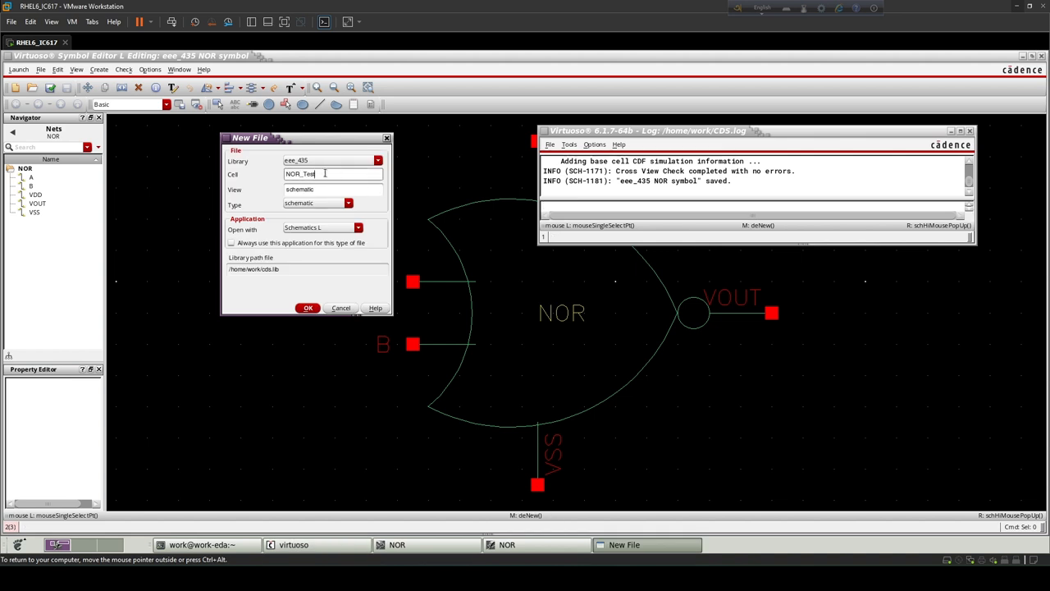
Create the NOR_Test schematic and maximize its editor window
{"action": "left_click", "coordinate": [308, 308]}
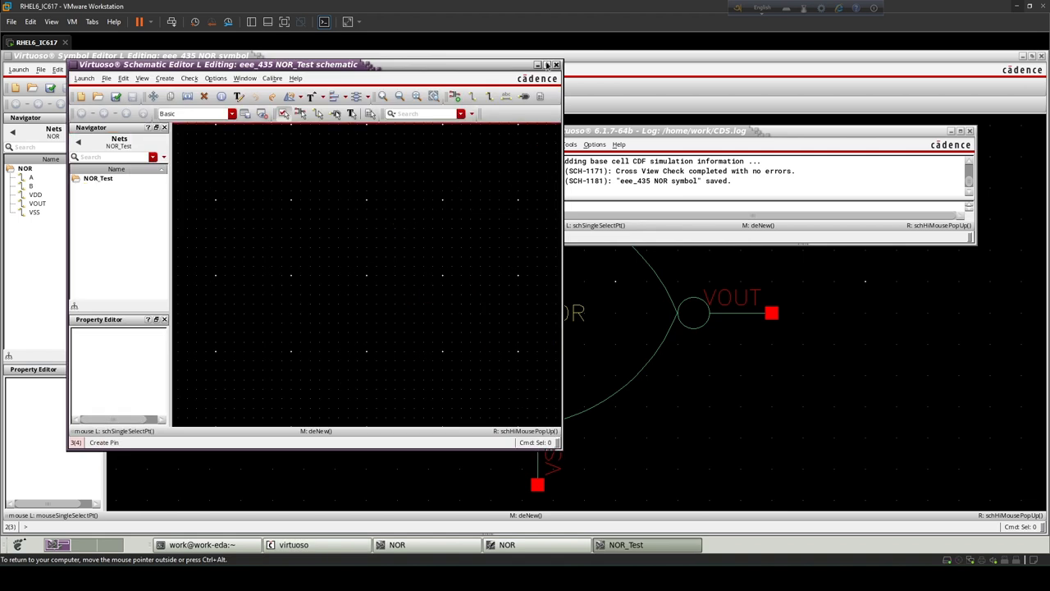
{"action": "left_click", "coordinate": [556, 64]}
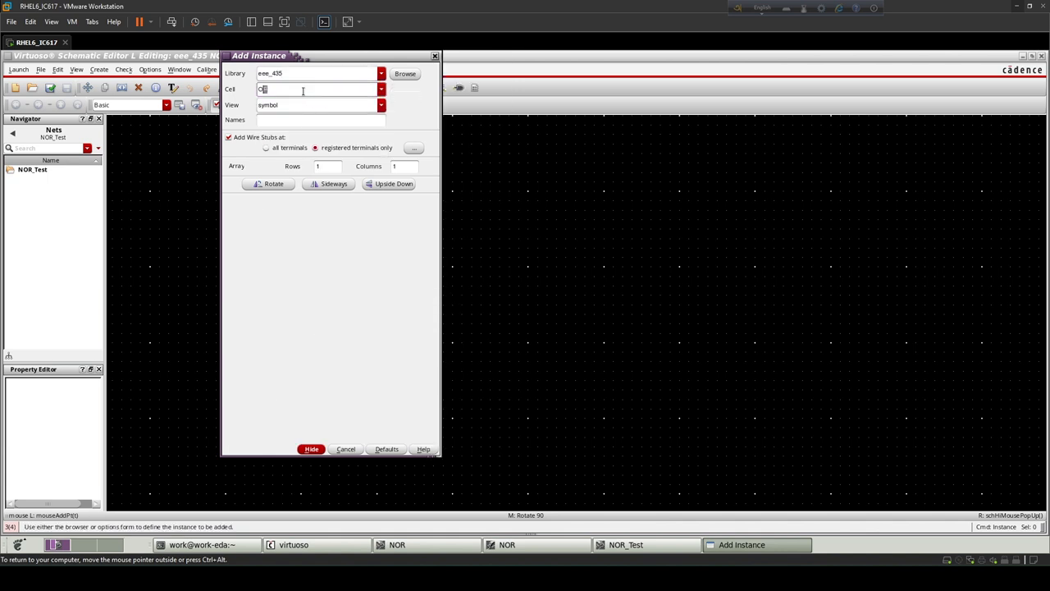
Place the NOR cell's symbol view as instance I0 in the NOR_Test schematic
{"action": "type", "text": "NOR"}
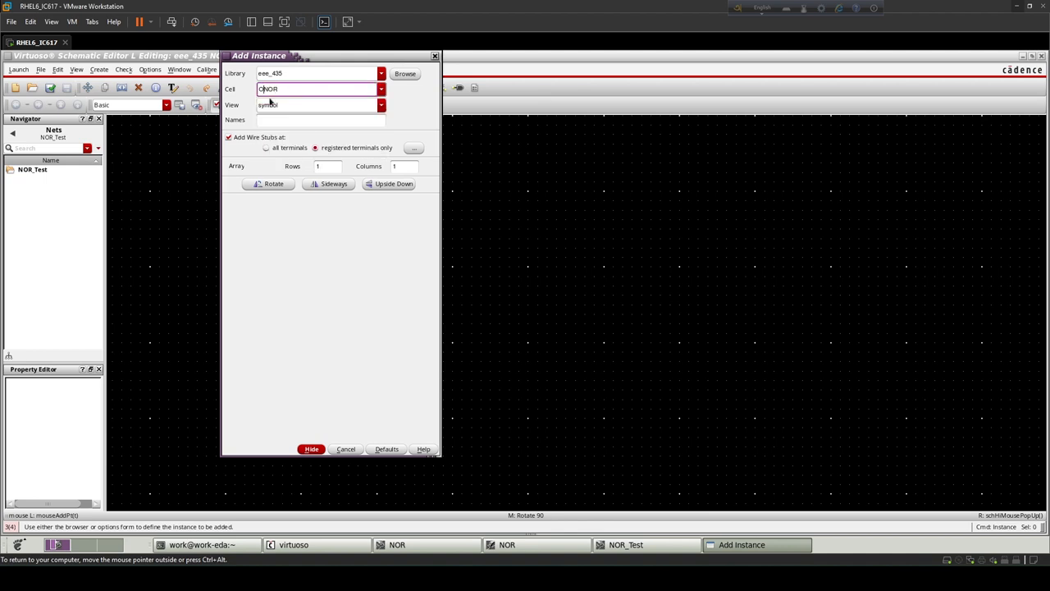
{"action": "type", "text": "NOR"}
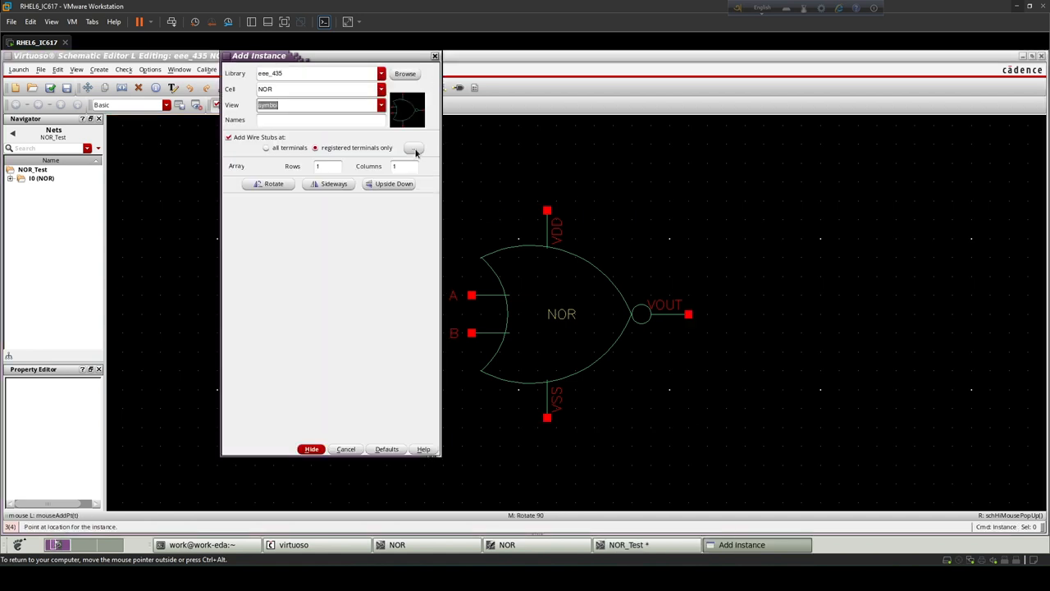
Place vpulse sources from analogLib beside the NOR gate
{"action": "left_click", "coordinate": [380, 73]}
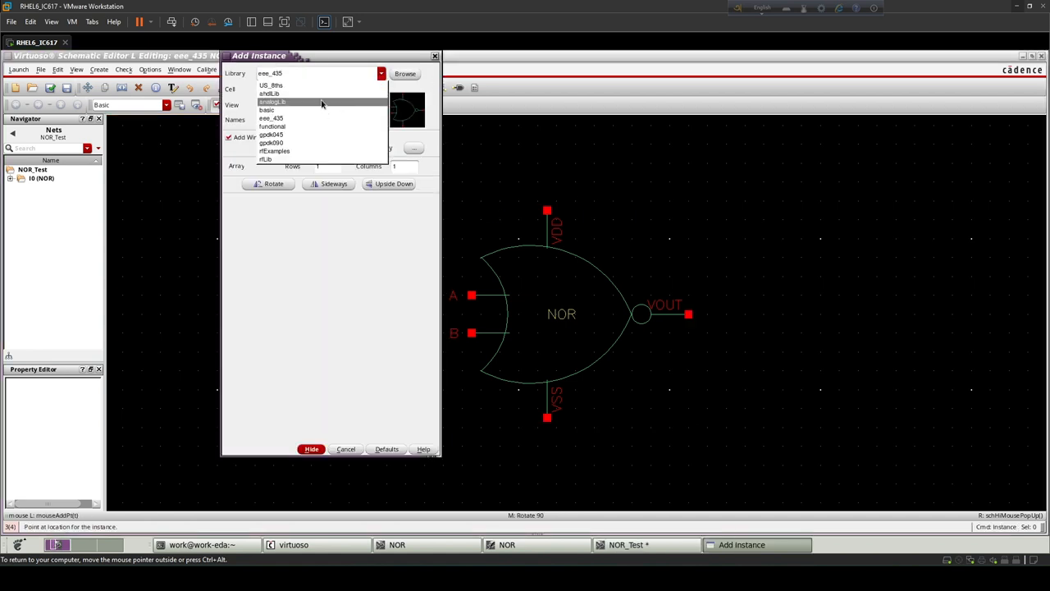
{"action": "left_click", "coordinate": [272, 102]}
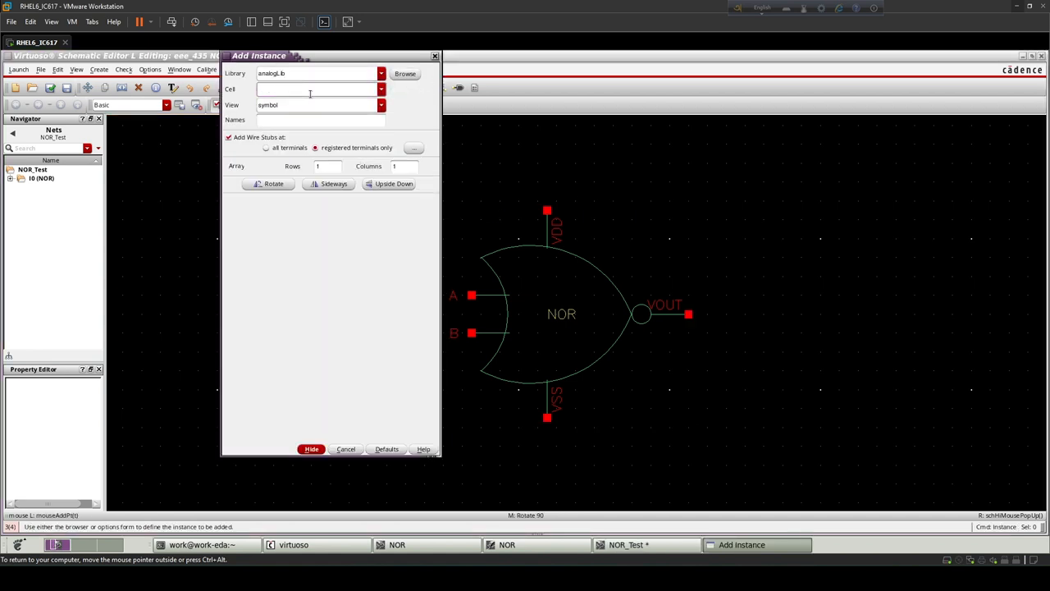
{"action": "type", "text": "v"}
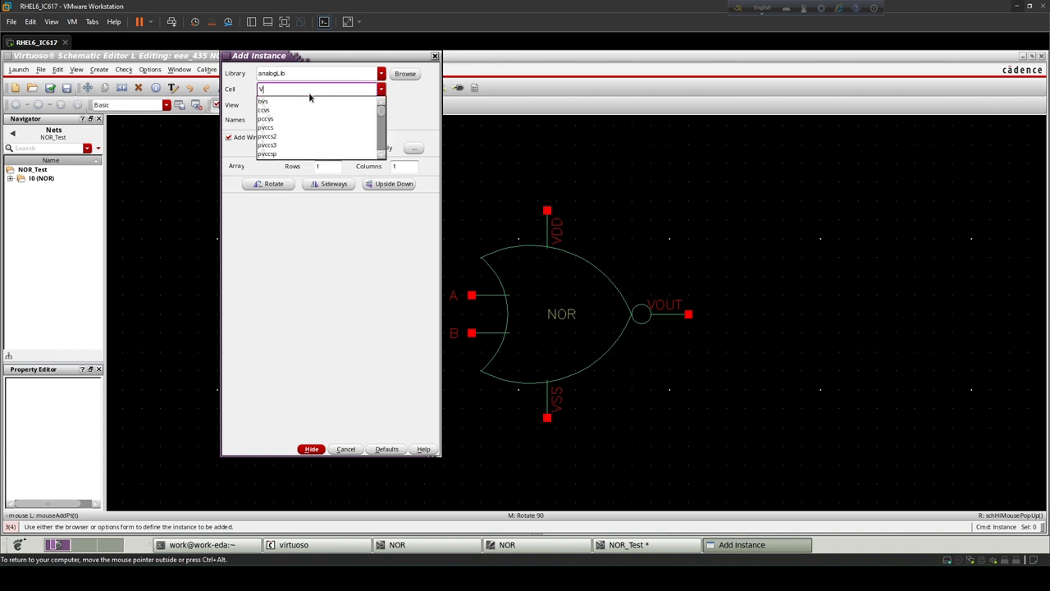
{"action": "type", "text": "p"}
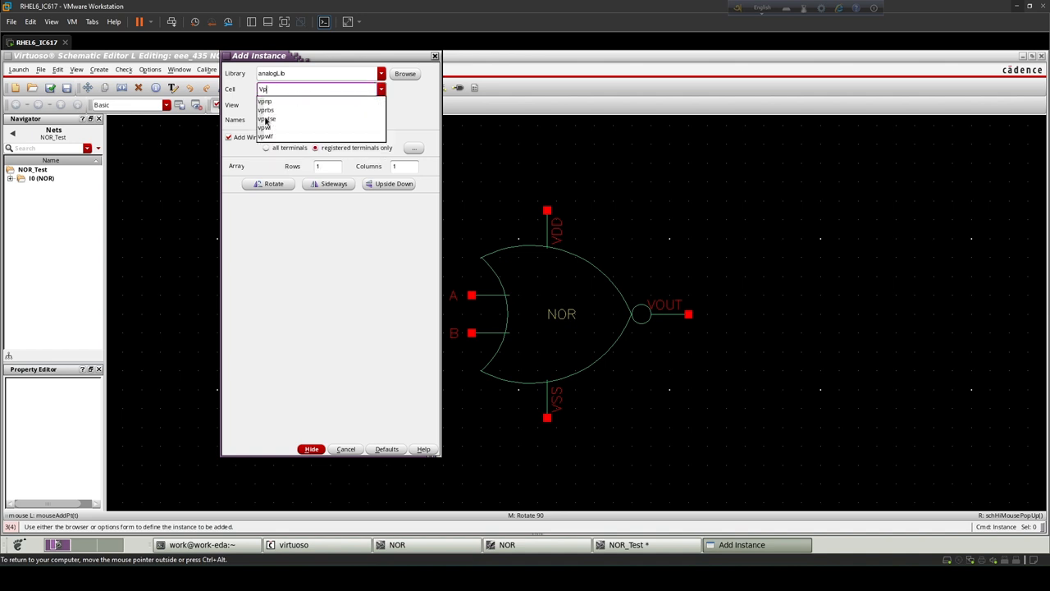
{"action": "left_click", "coordinate": [266, 110]}
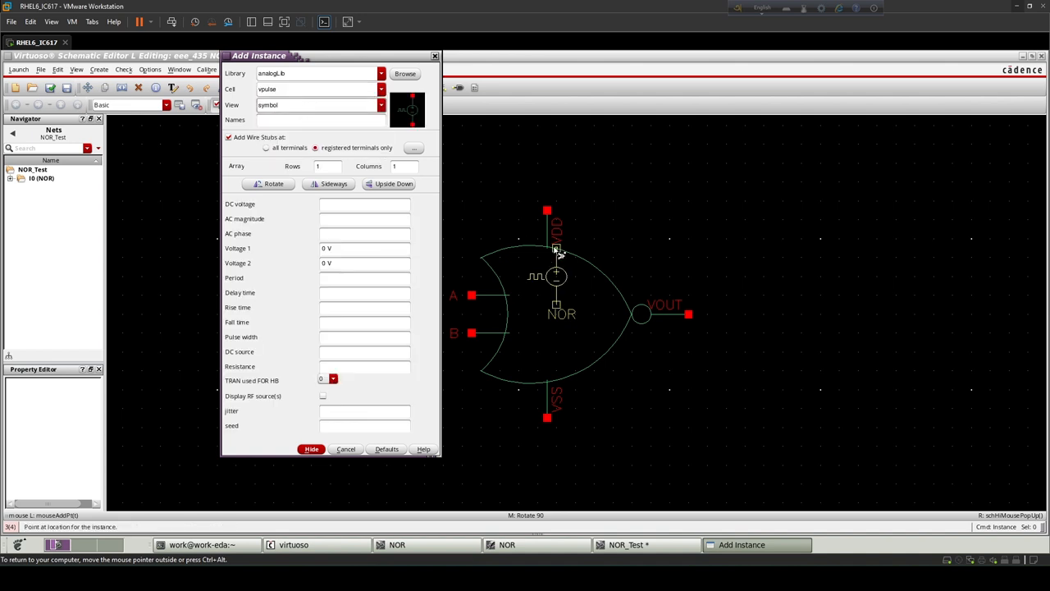
{"action": "left_click", "coordinate": [311, 449]}
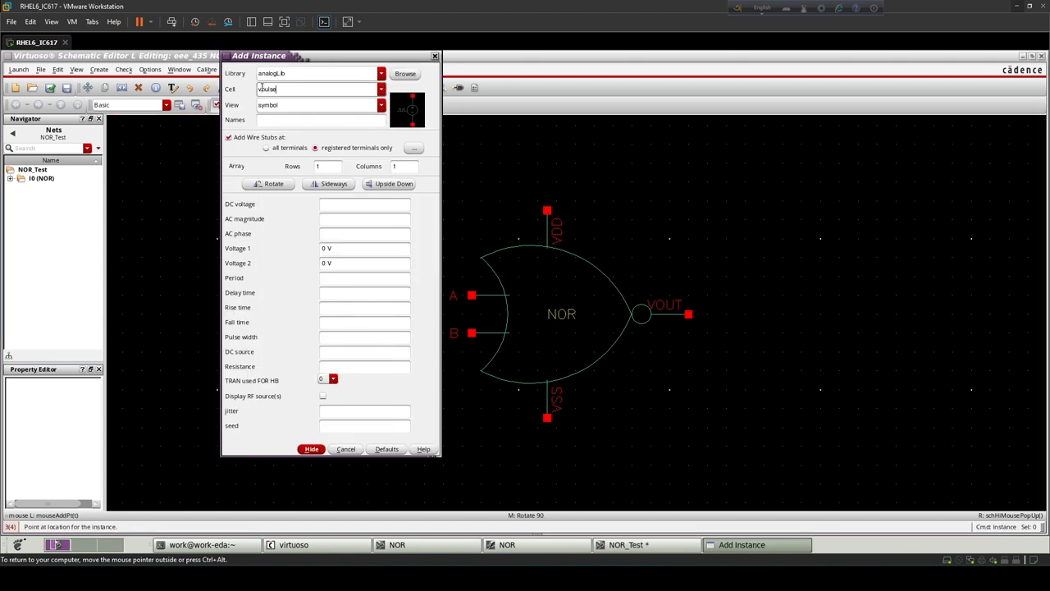
Place a vdc source on VDD and begin adding gnd for VSS
{"action": "type", "text": "vdd"}
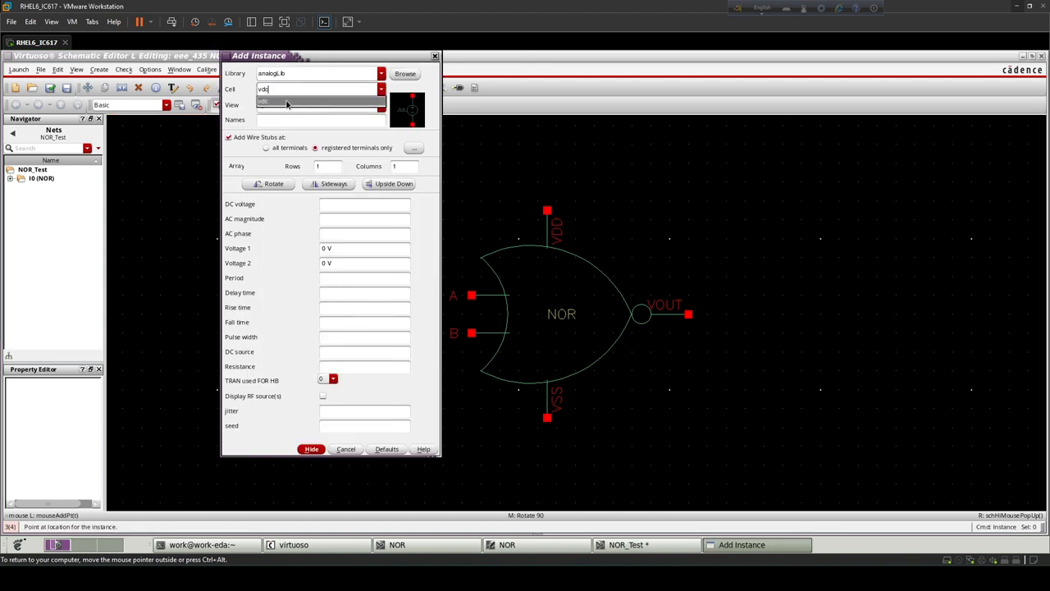
{"action": "left_click", "coordinate": [311, 449]}
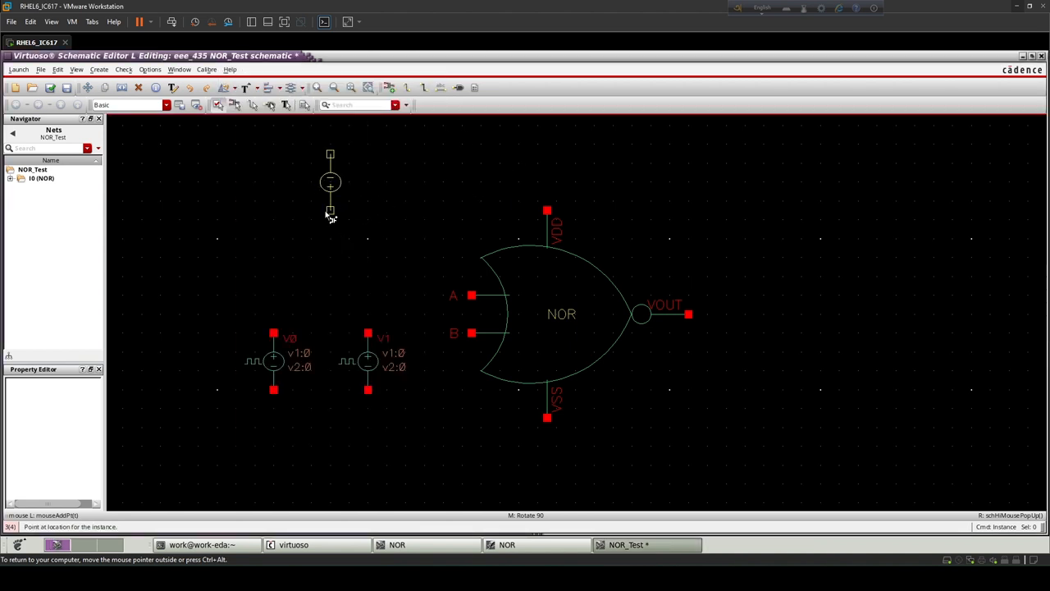
{"action": "key", "text": "r"}
{"action": "type", "text": "gn"}
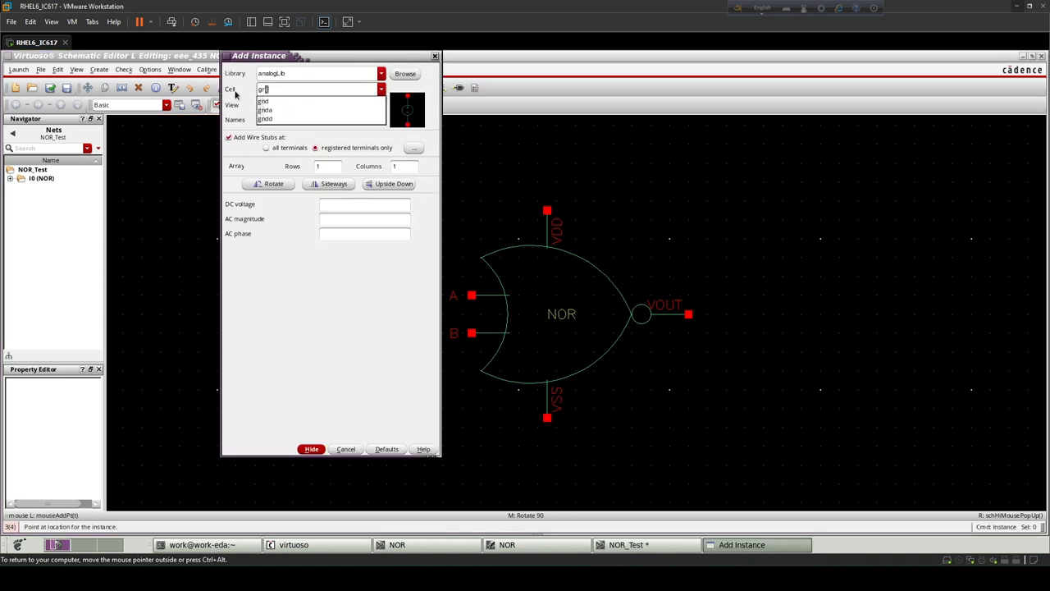
{"action": "left_click", "coordinate": [264, 101]}
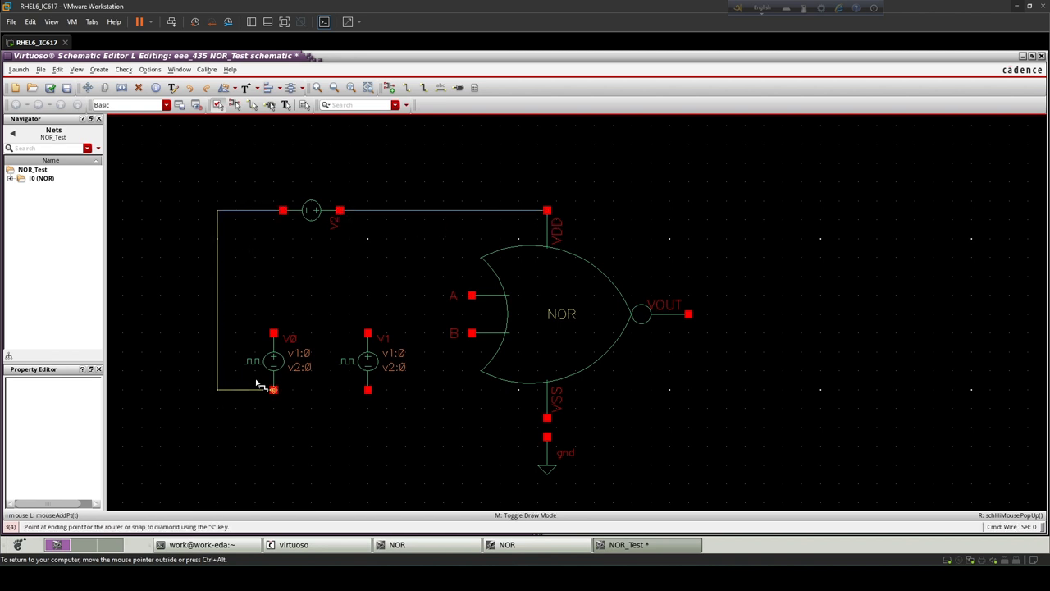
Wire V0 and V1 to A, B and ground, and extend VOUT's wire
{"action": "left_click", "coordinate": [368, 390]}
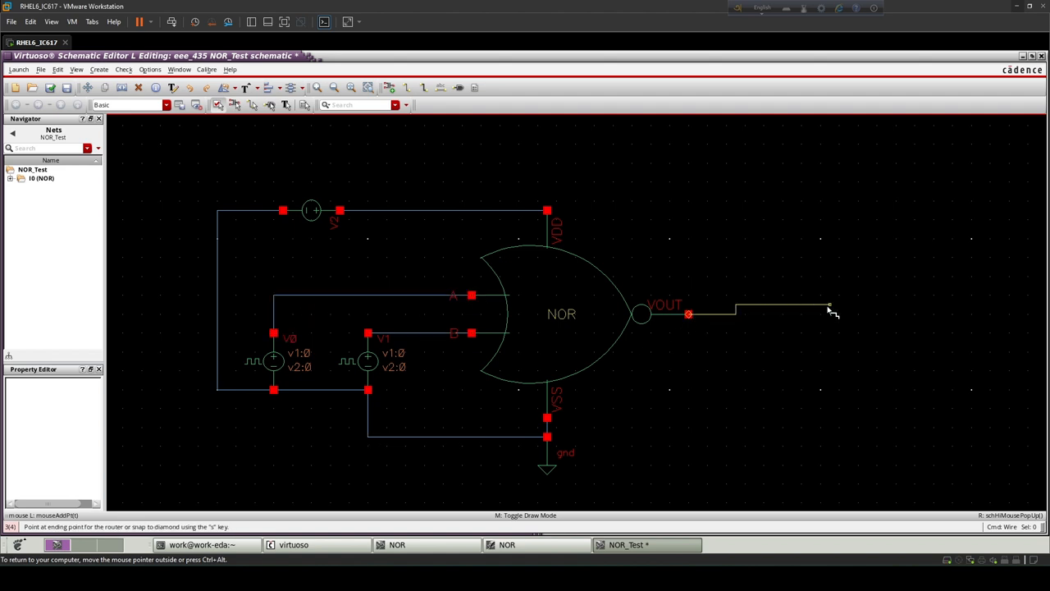
{"action": "left_click", "coordinate": [821, 313]}
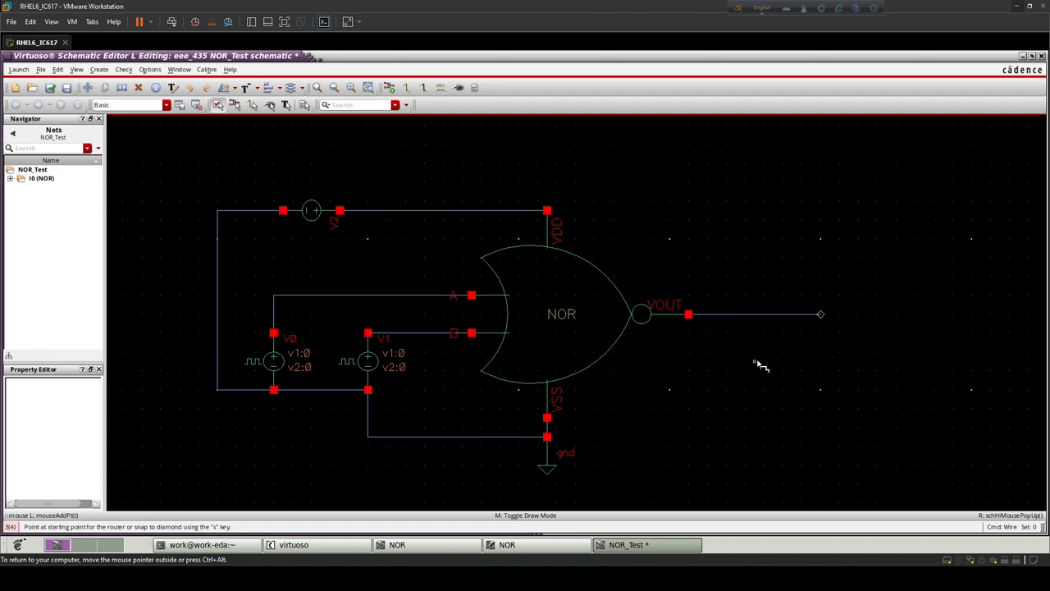
Place an output pin Vout at the output wire's end and label an input wire A
{"action": "left_click", "coordinate": [376, 173]}
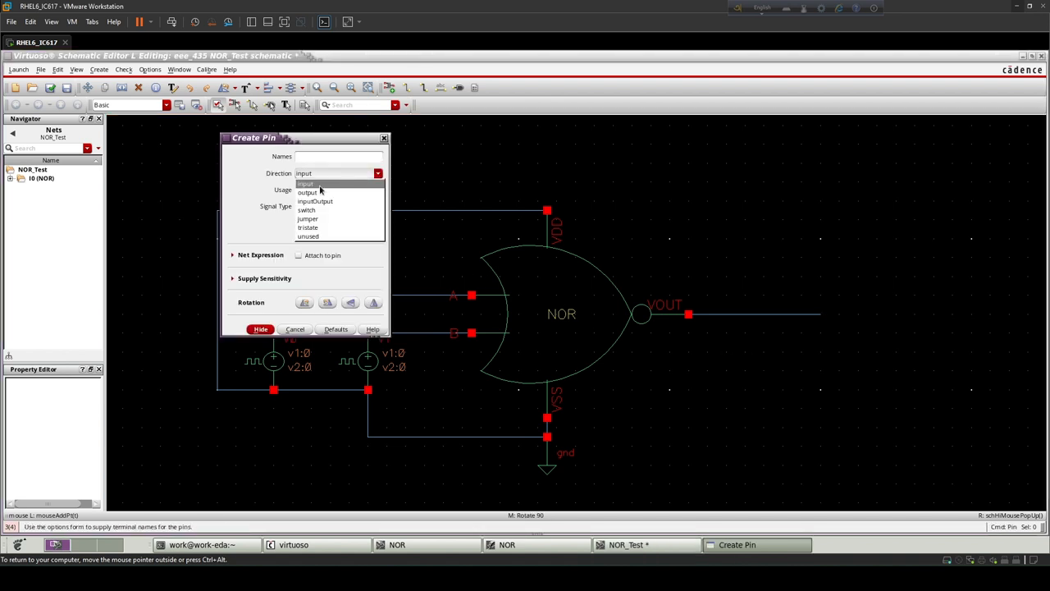
{"action": "left_click", "coordinate": [307, 193]}
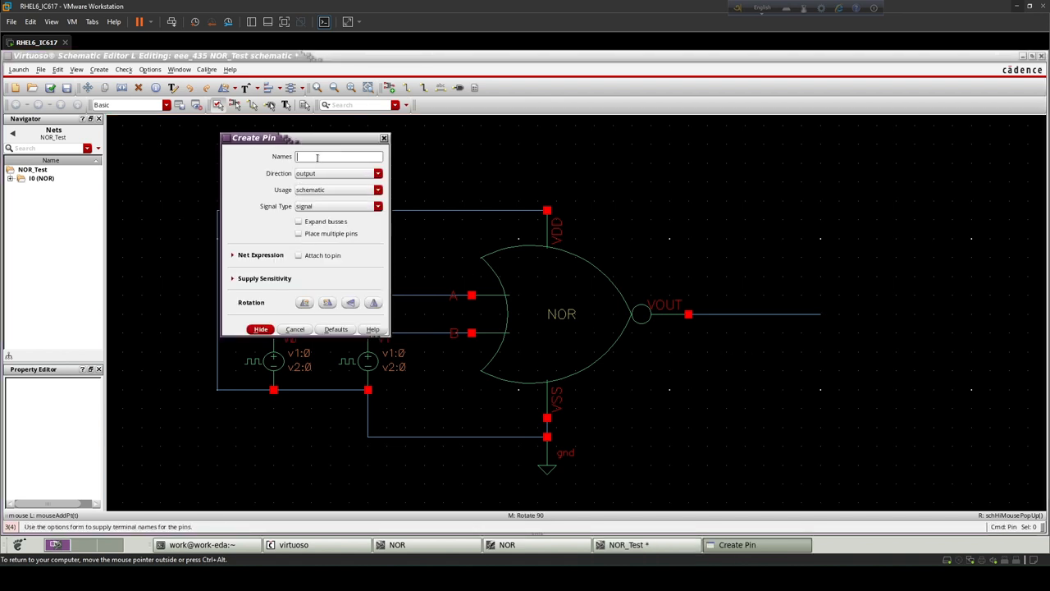
{"action": "type", "text": "Vout"}
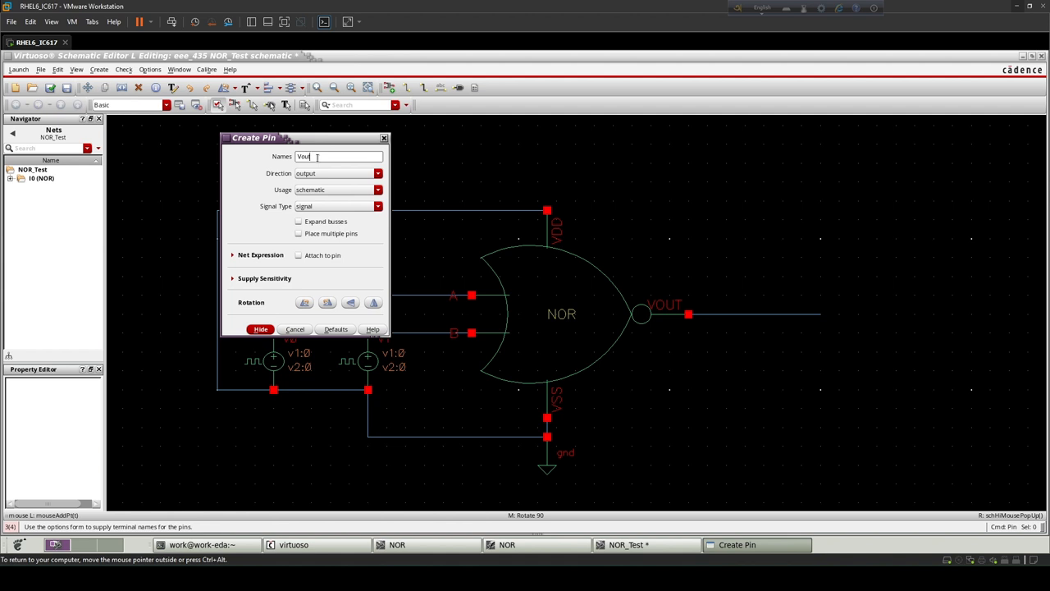
{"action": "left_click", "coordinate": [261, 329]}
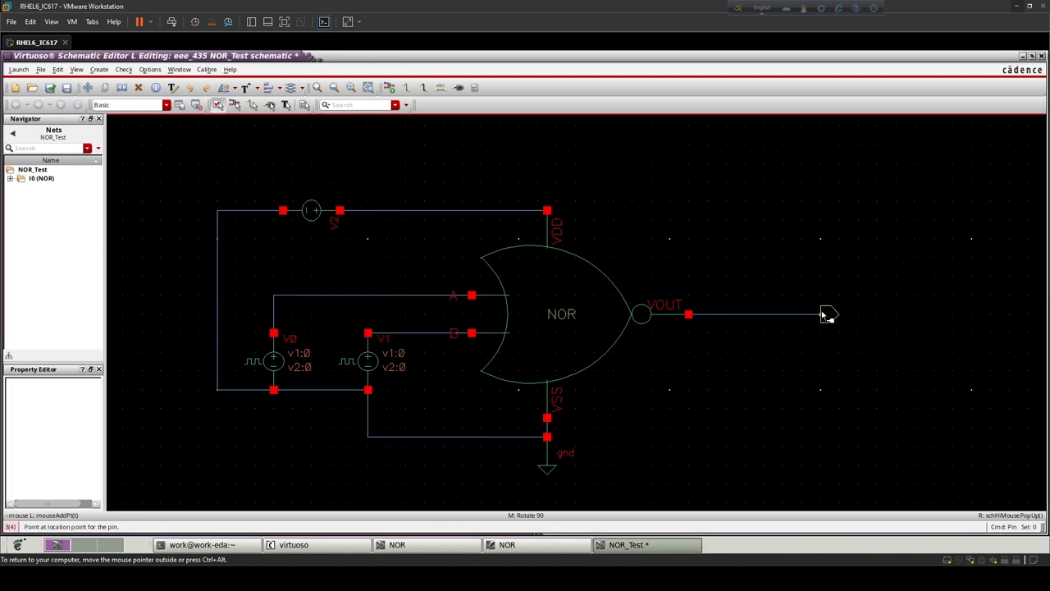
{"action": "mouse_move", "coordinate": [833, 315]}
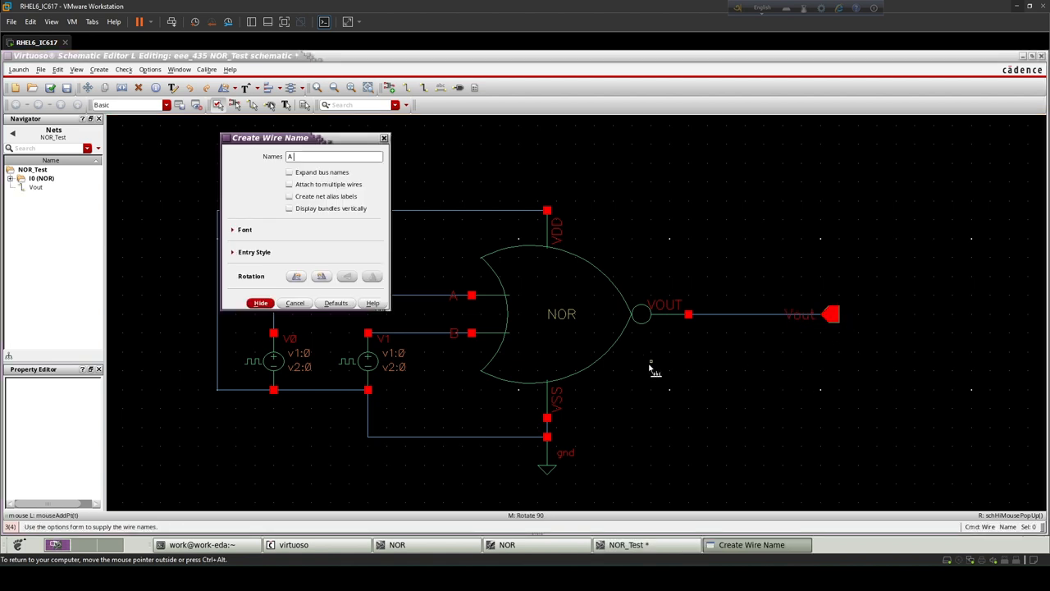
{"action": "left_click", "coordinate": [261, 303]}
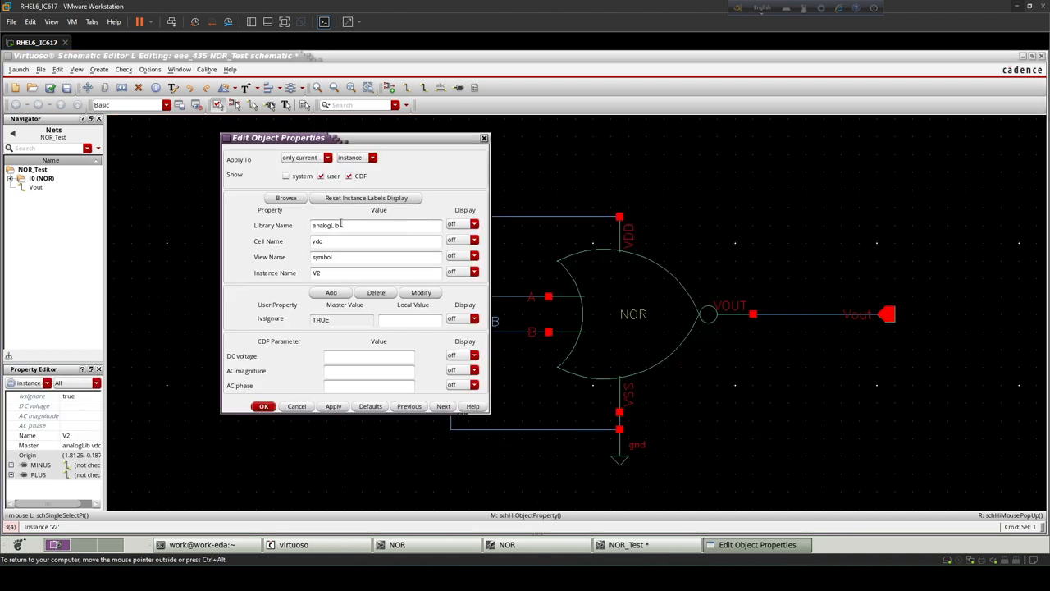
Set V2 to 1.2 V DC and give V0 a 40n period, 20n pulse width
{"action": "type", "text": "1"}
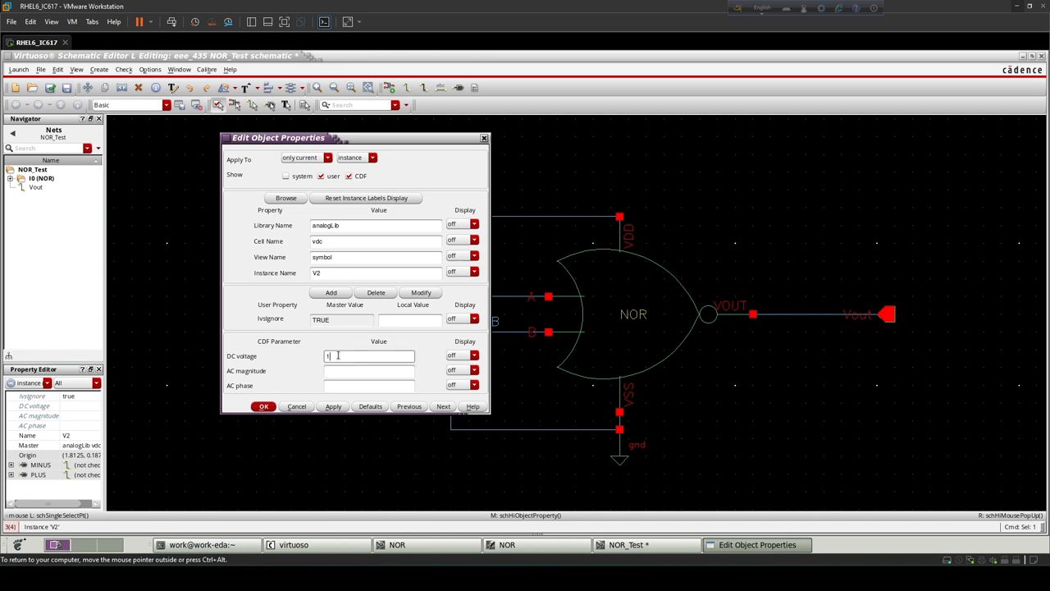
{"action": "left_click", "coordinate": [263, 406]}
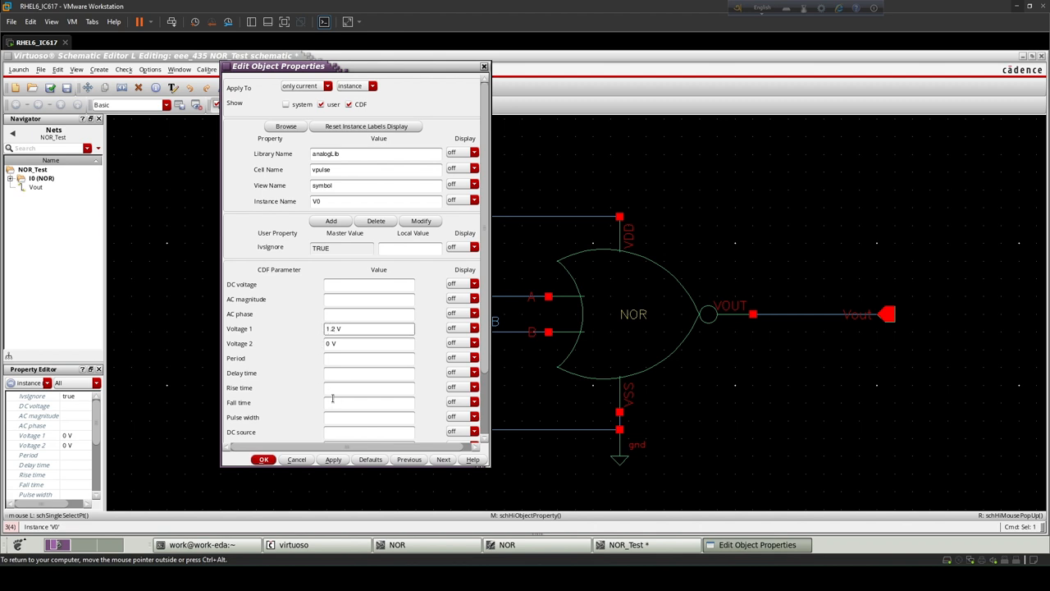
{"action": "left_click", "coordinate": [369, 358]}
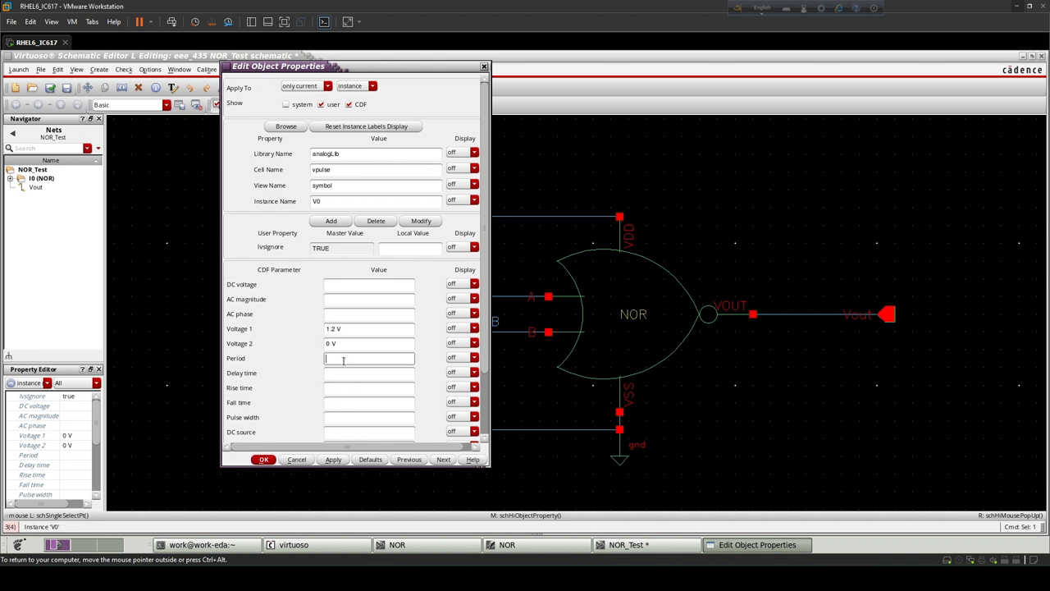
{"action": "type", "text": "40n s"}
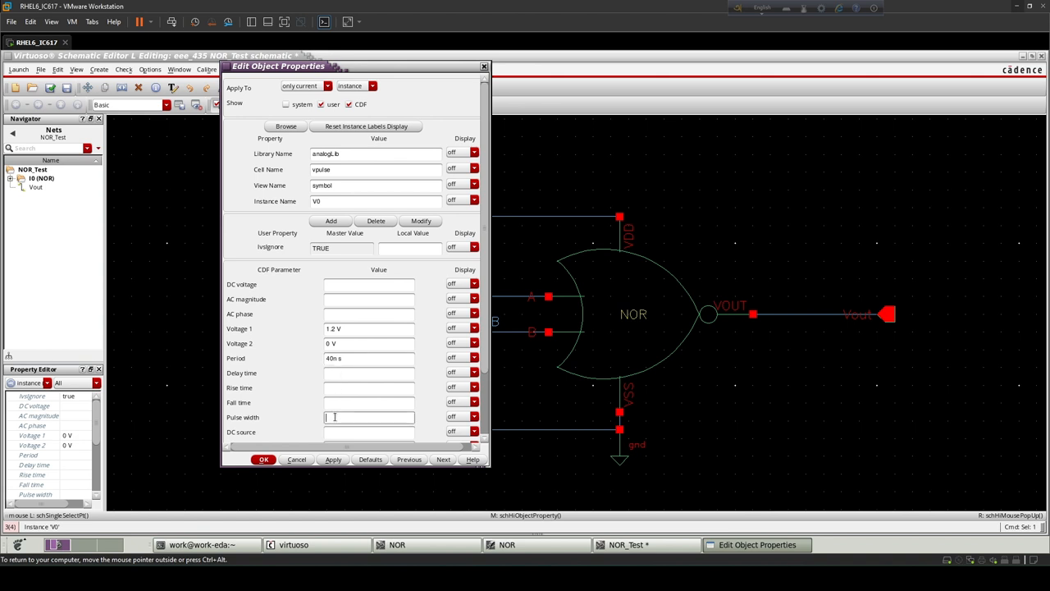
{"action": "type", "text": "20"}
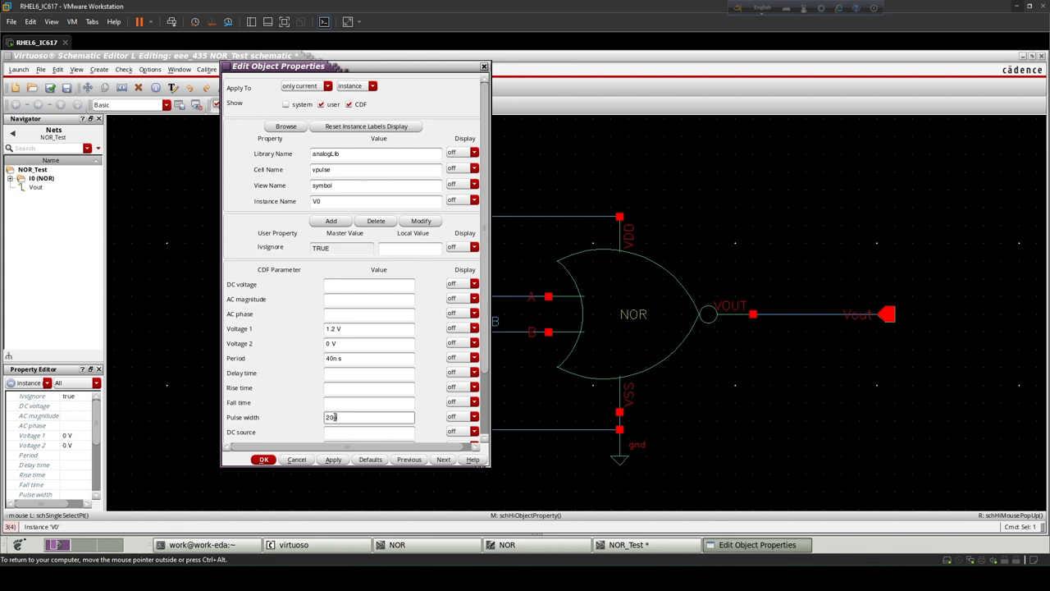
{"action": "left_click", "coordinate": [264, 459]}
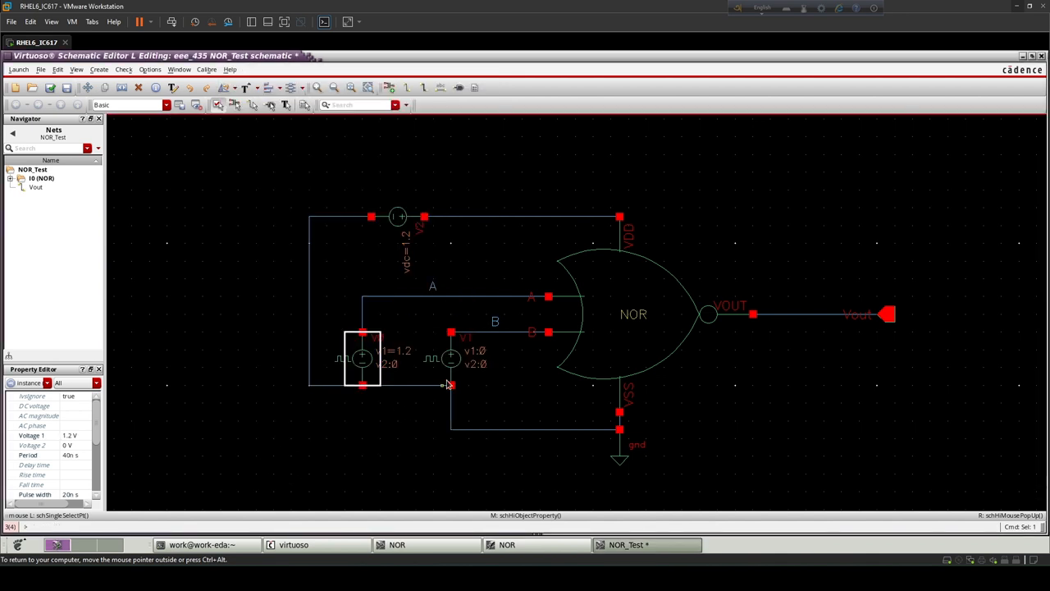
Give pulse source V1 a 20 ns period
{"action": "double_click", "coordinate": [361, 359]}
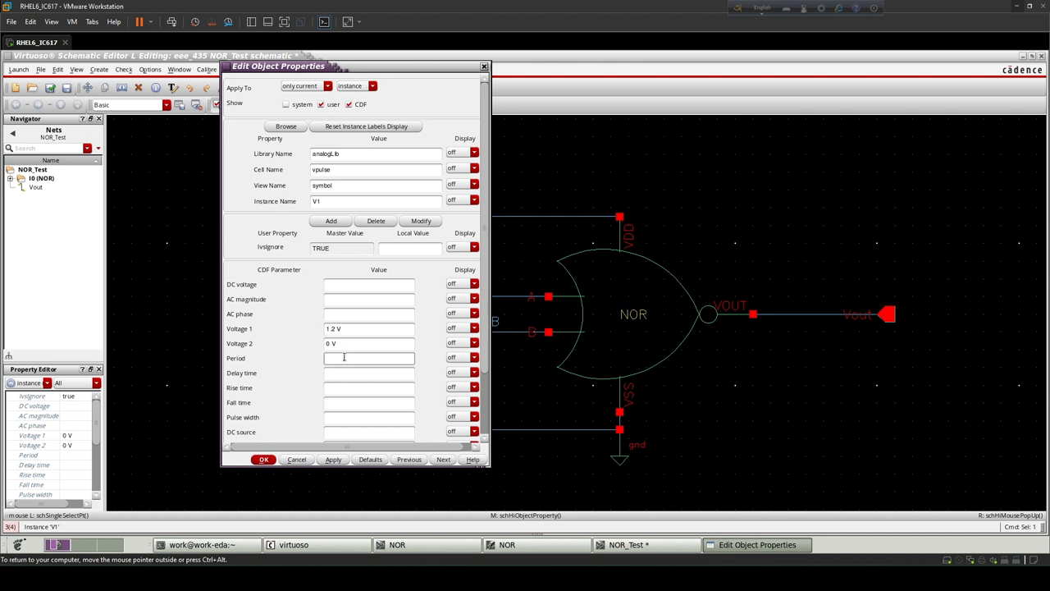
{"action": "type", "text": "20n s"}
{"action": "left_click", "coordinate": [369, 416]}
{"action": "type", "text": "10n"}
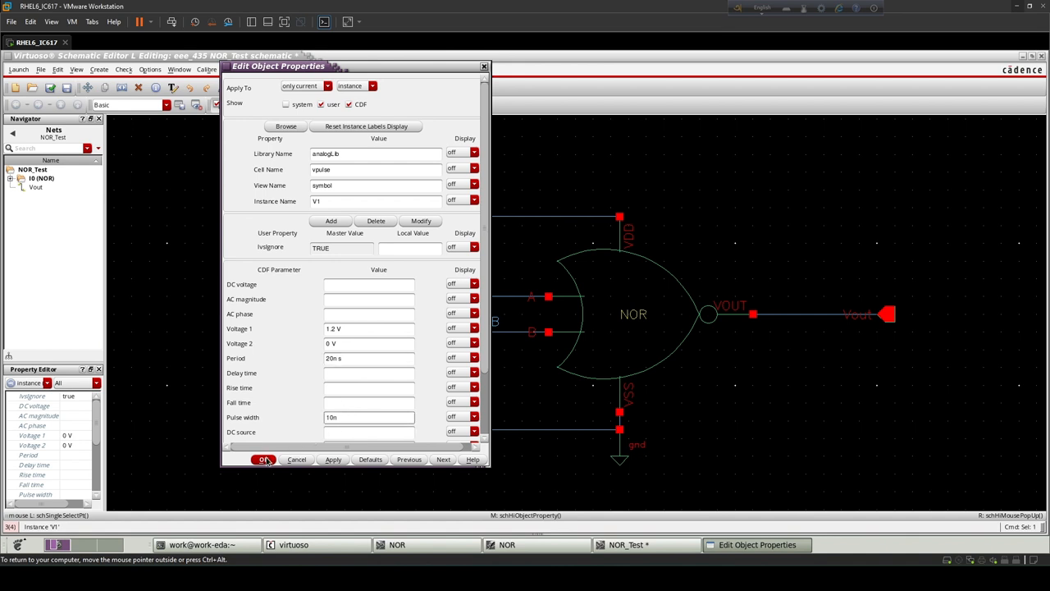
{"action": "left_click", "coordinate": [265, 459]}
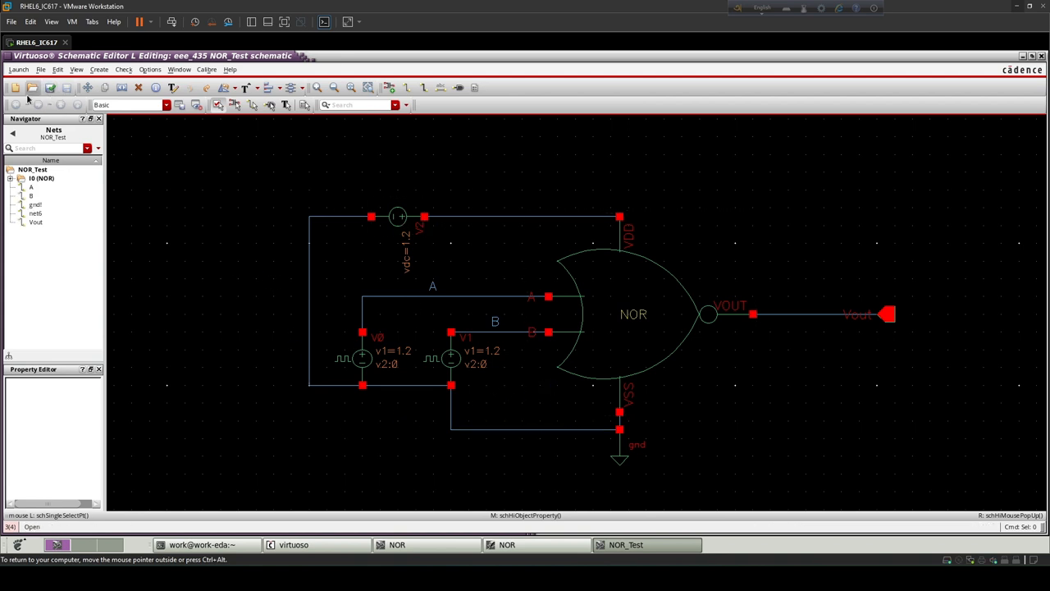
Launch ADE L and add an enabled moderate transient analysis stopping at 80n
{"action": "left_click", "coordinate": [18, 69]}
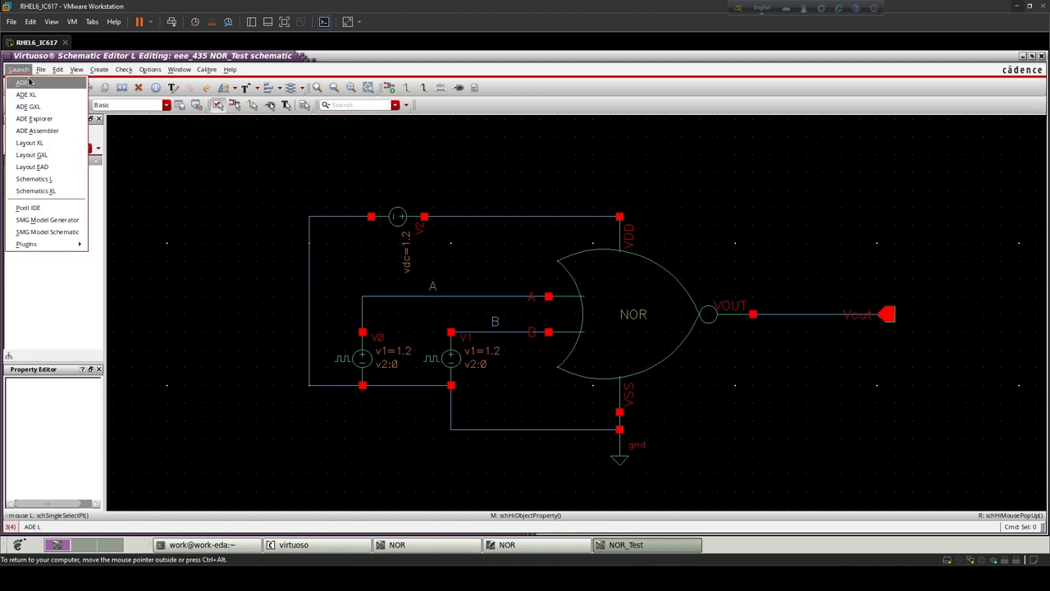
{"action": "left_click", "coordinate": [18, 69]}
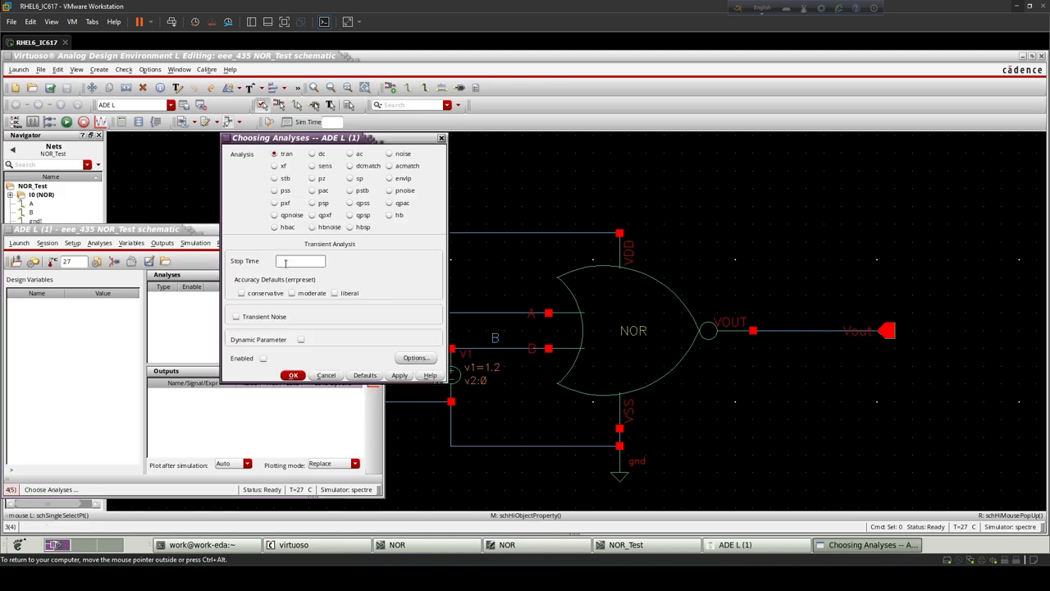
{"action": "type", "text": "80n"}
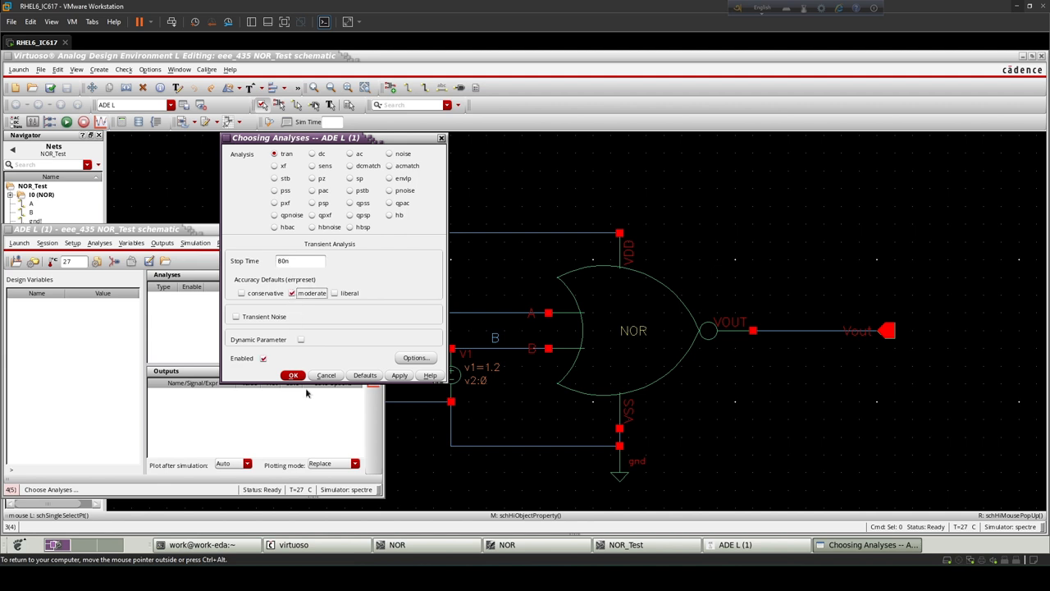
{"action": "left_click", "coordinate": [293, 375]}
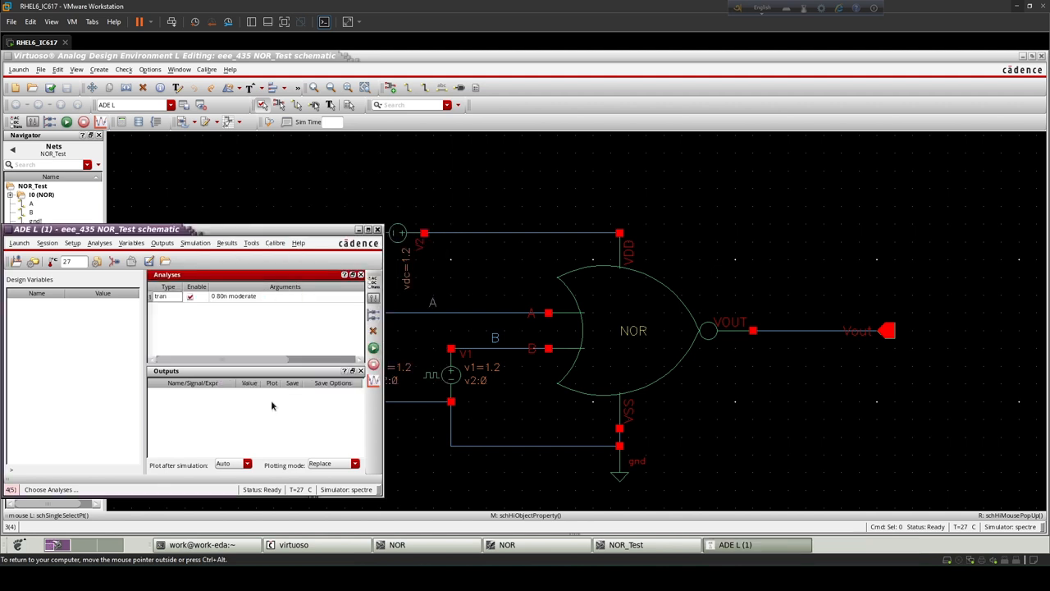
Select nets A, B and Vout for plotting and run the transient simulation
{"action": "left_click", "coordinate": [162, 242]}
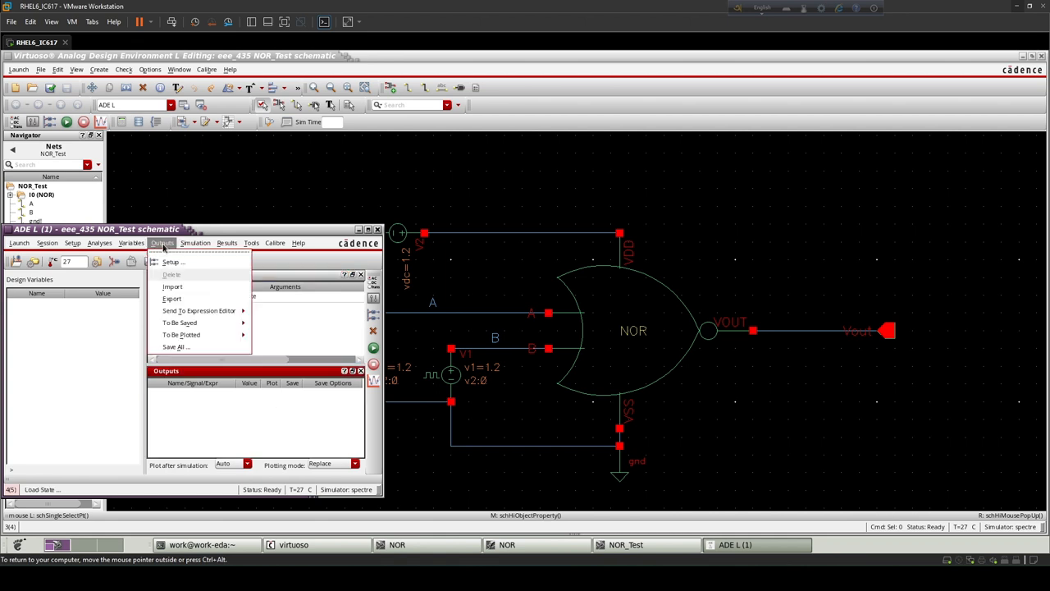
{"action": "mouse_move", "coordinate": [180, 334]}
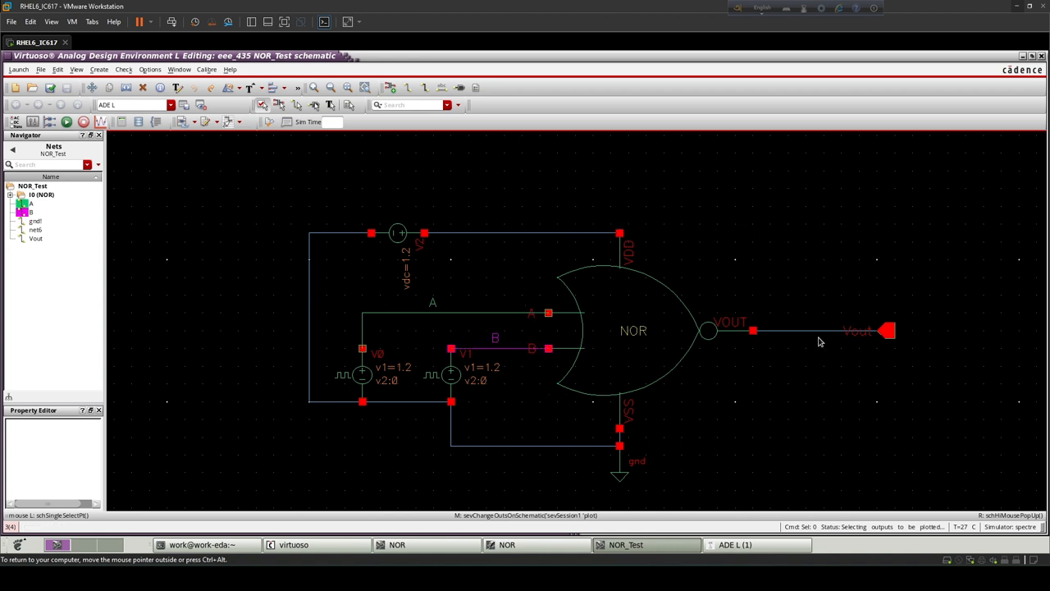
{"action": "left_click", "coordinate": [812, 330]}
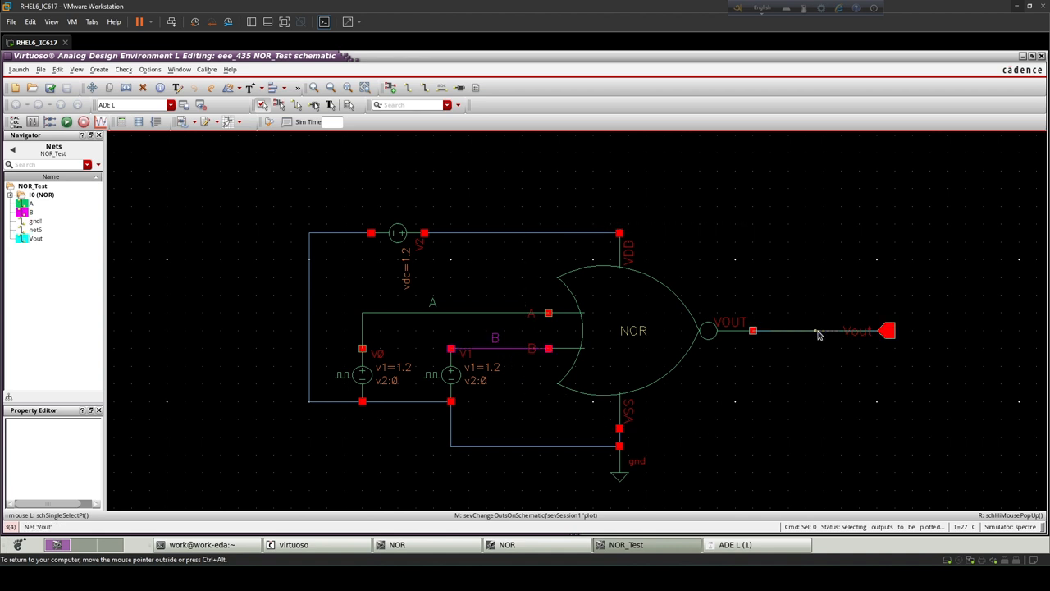
{"action": "left_click", "coordinate": [68, 121]}
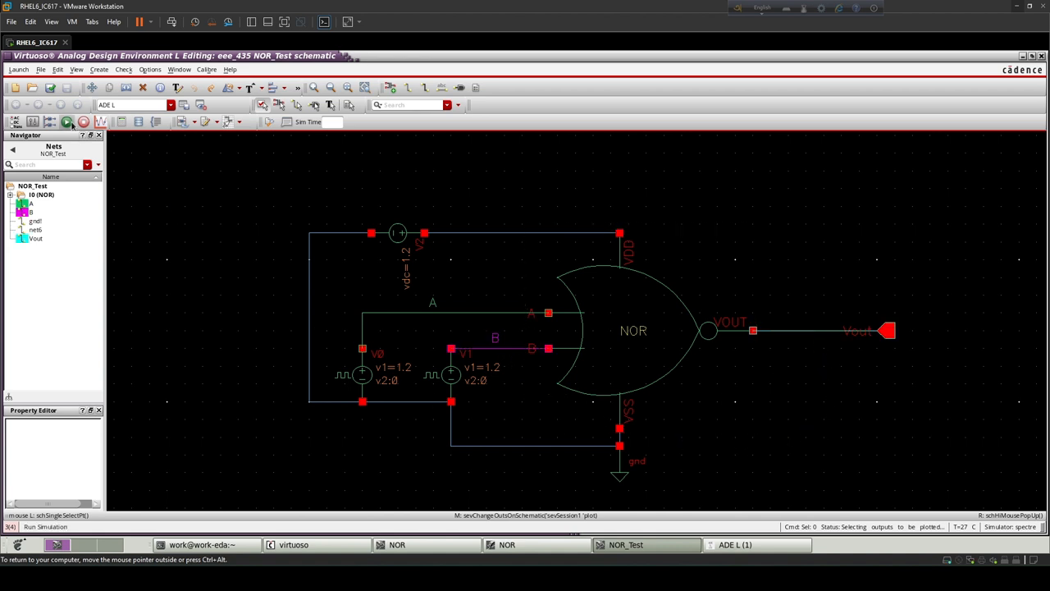
{"action": "left_click", "coordinate": [67, 121]}
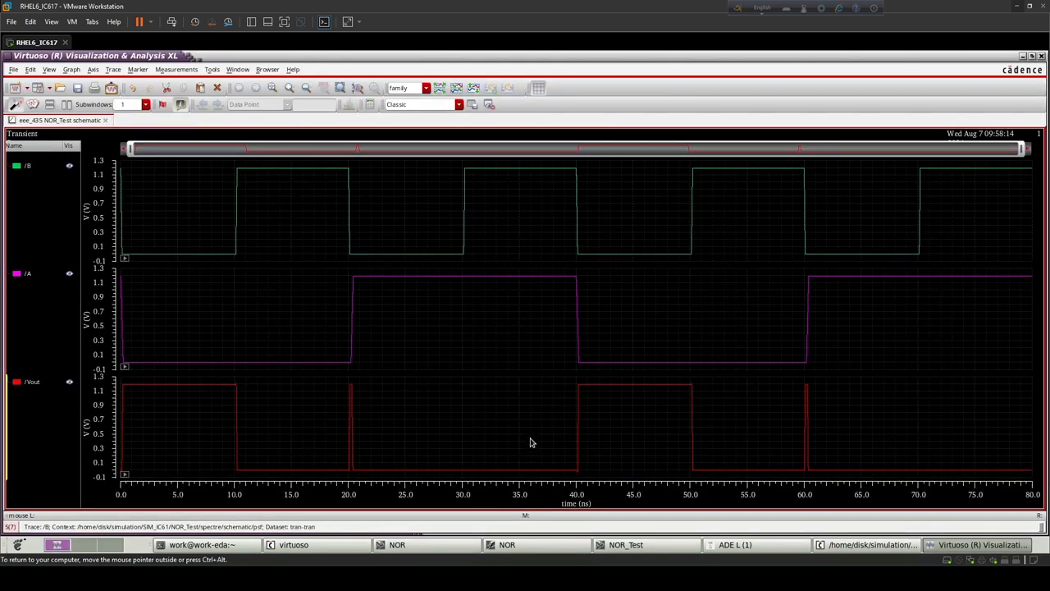
{"action": "mouse_move", "coordinate": [151, 356]}
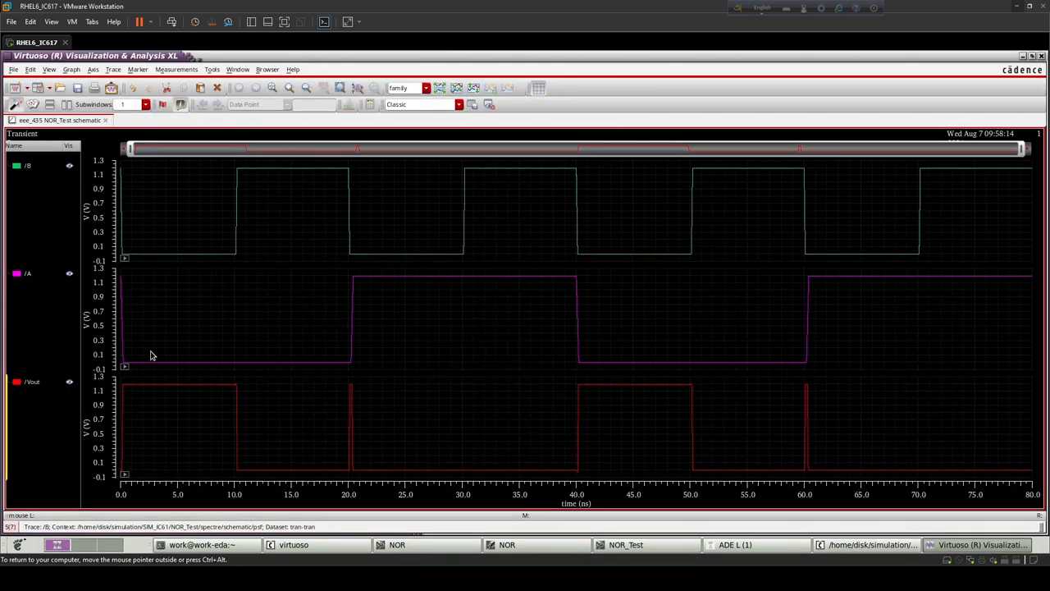